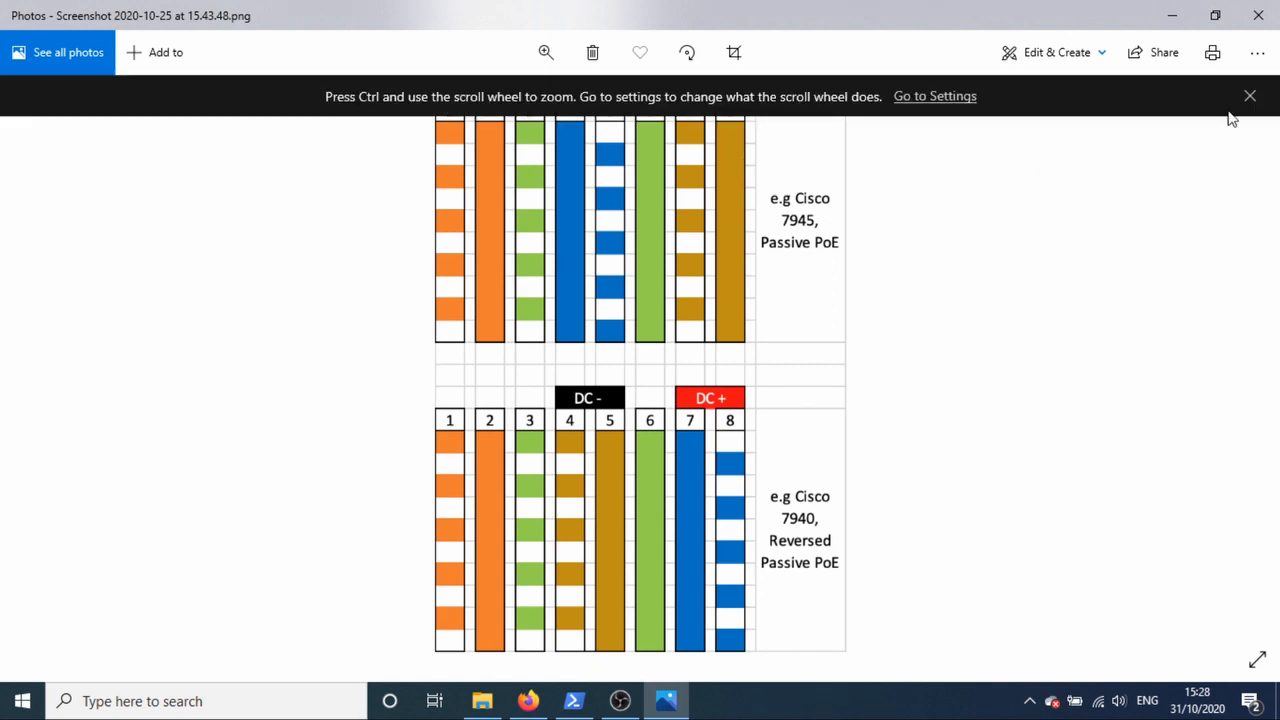
# Step: Dismiss the Ctrl-scroll zoom tip to reveal the full Cisco 7945/7940 PoE pinout diagram
pyautogui.click(1249, 95)
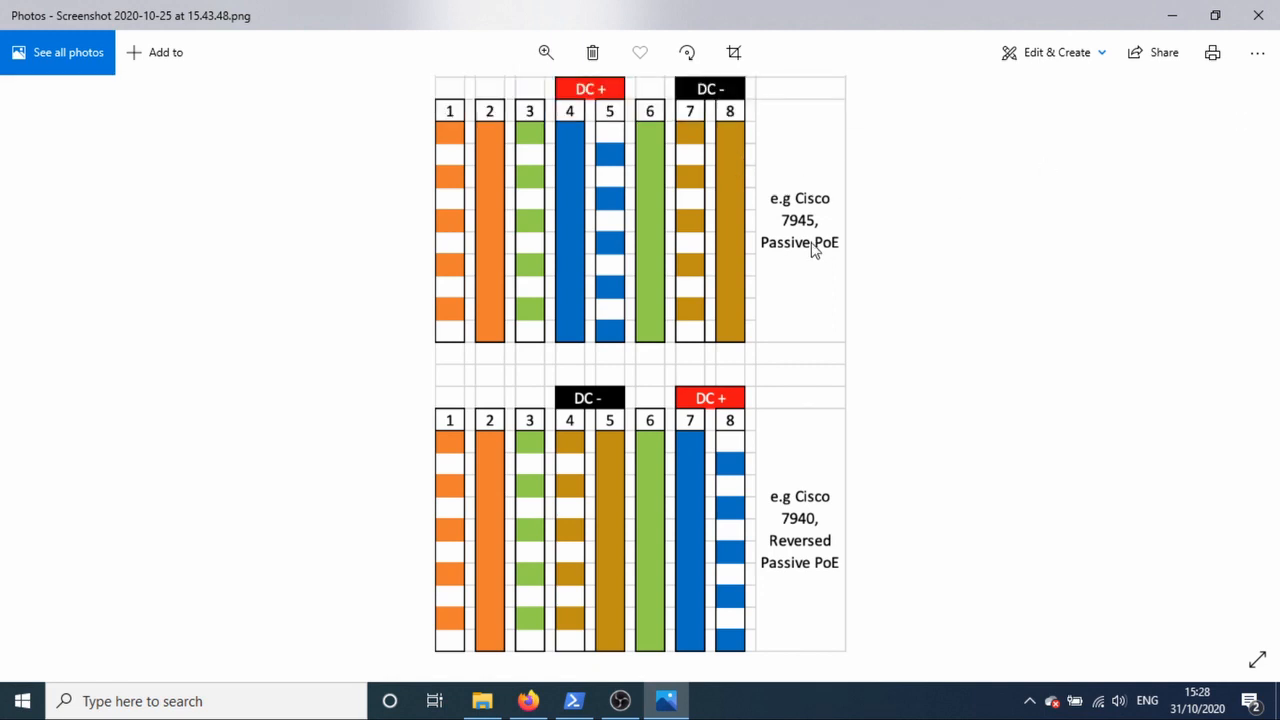
pyautogui.moveTo(600, 217)
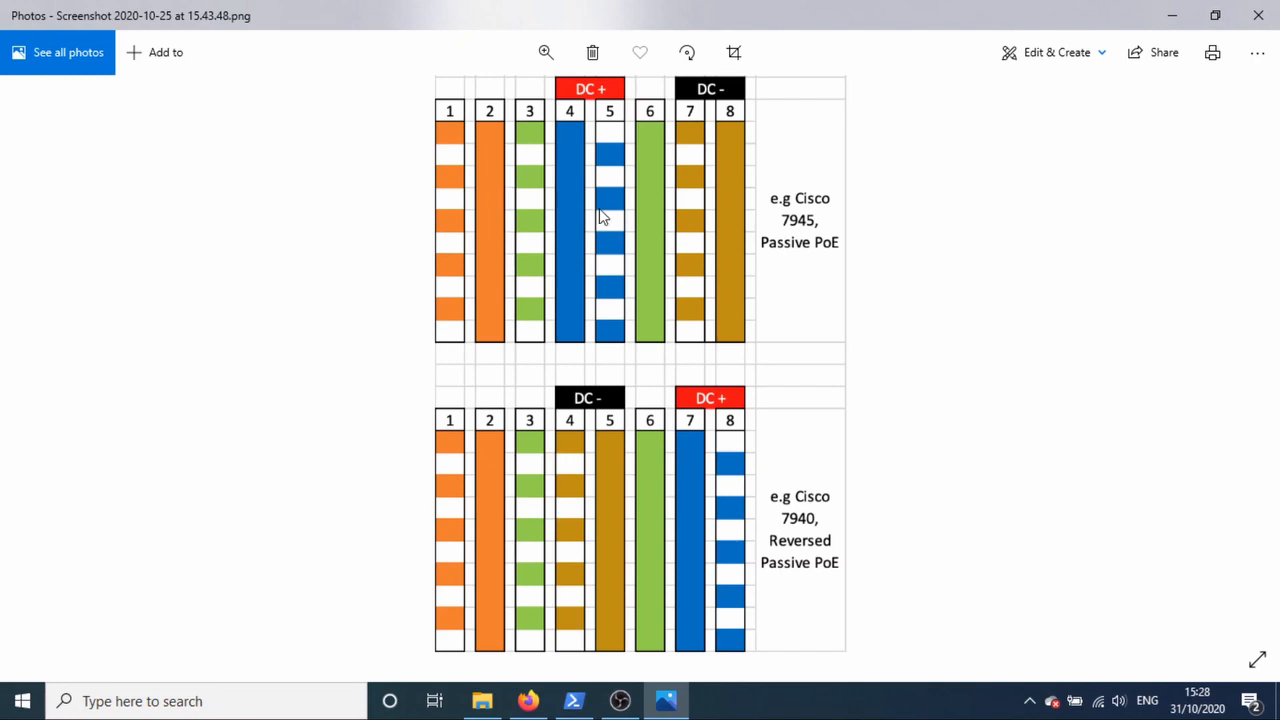
pyautogui.moveTo(535, 160)
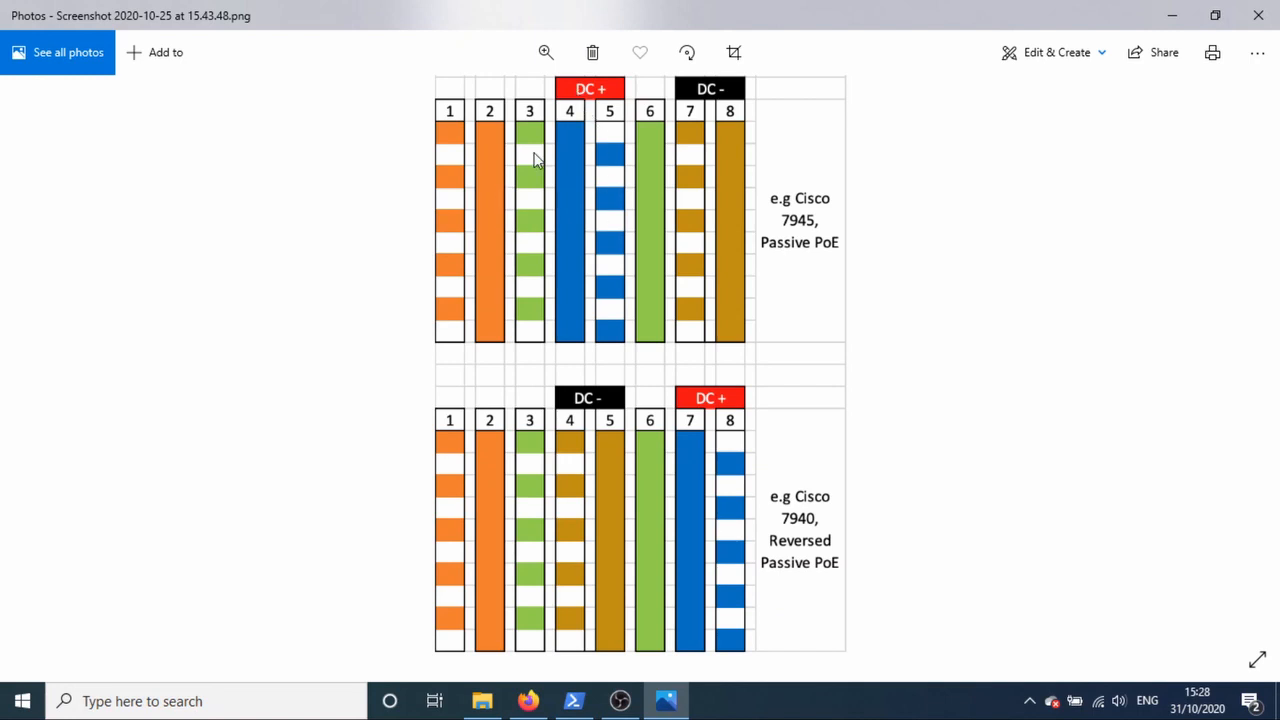
pyautogui.moveTo(625, 147)
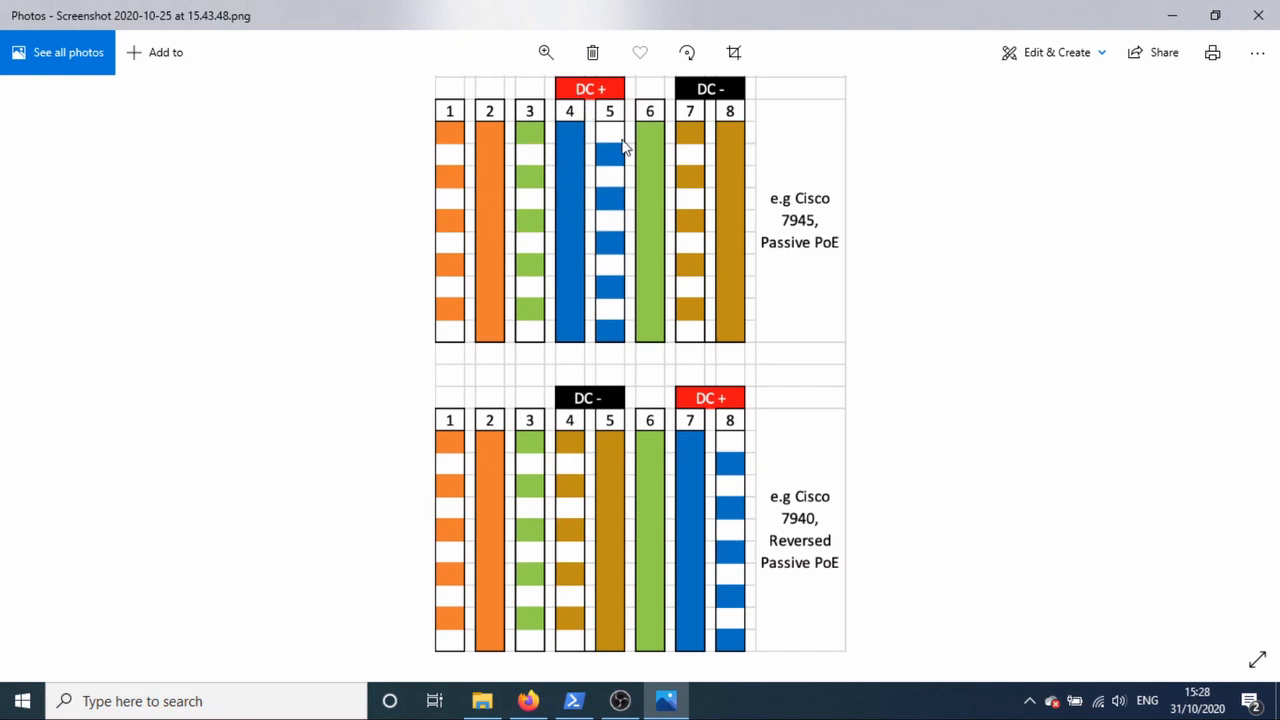
pyautogui.moveTo(549, 139)
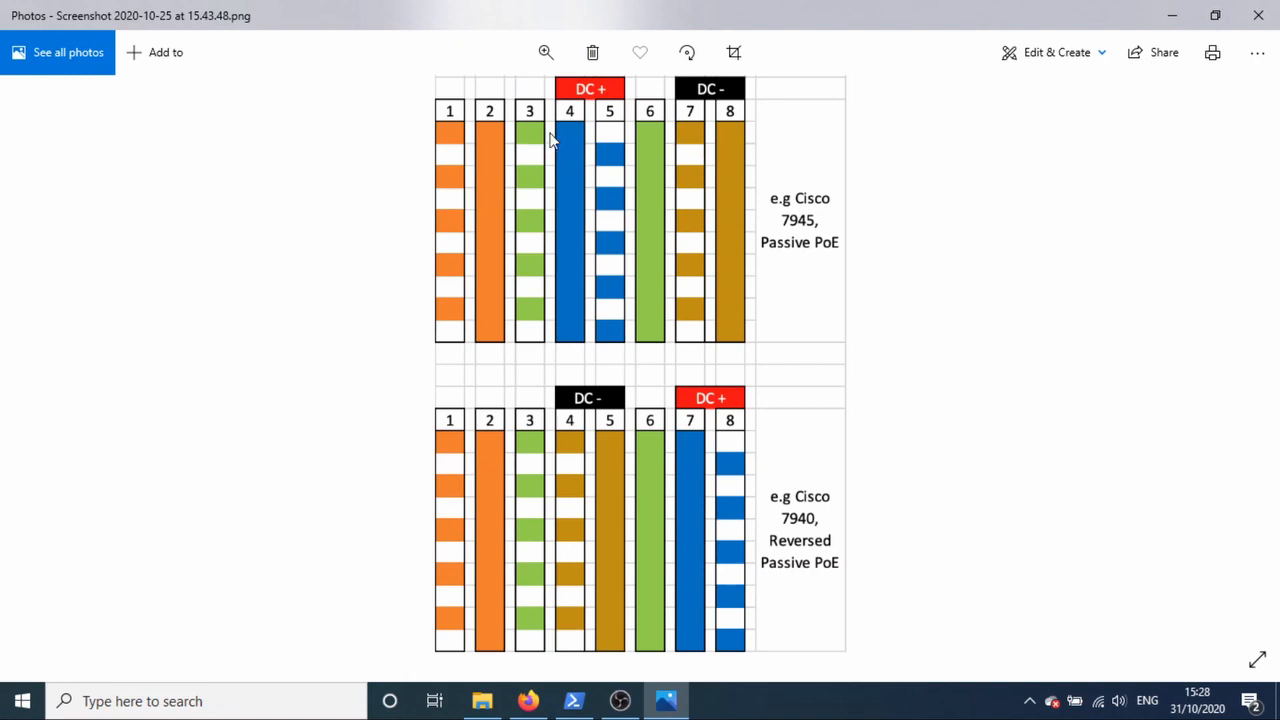
pyautogui.moveTo(457, 153)
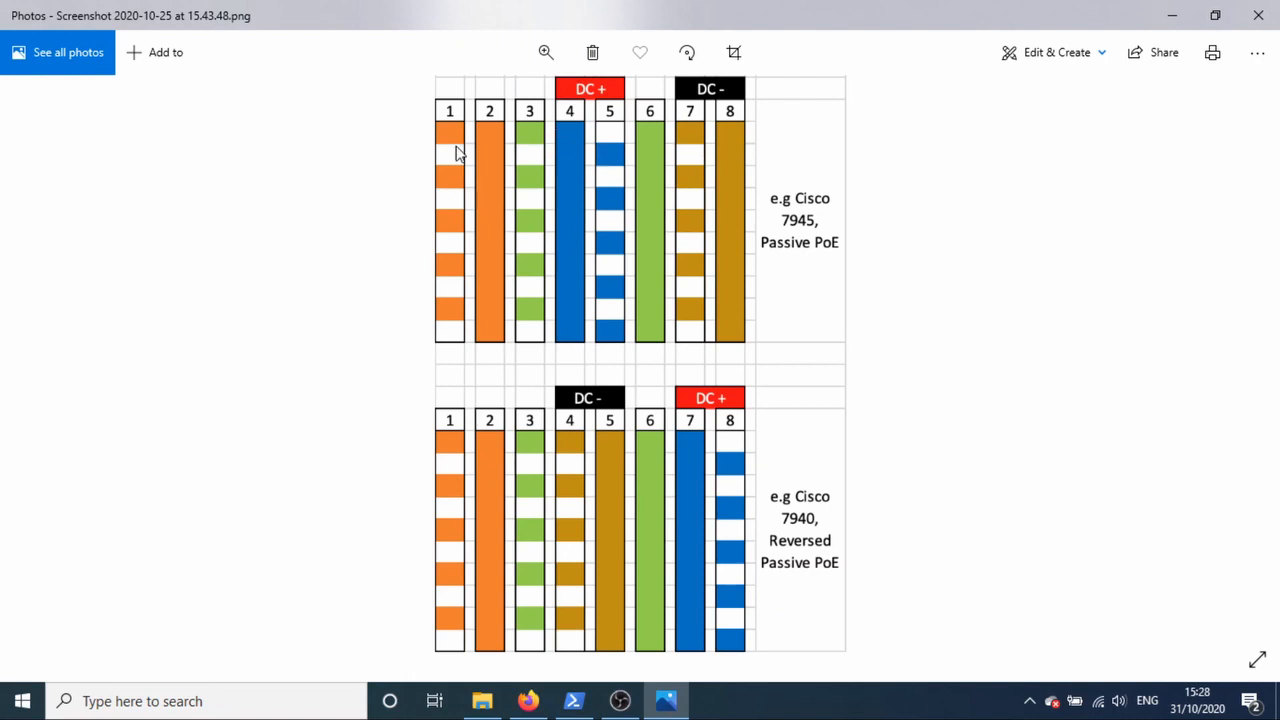
pyautogui.moveTo(658, 157)
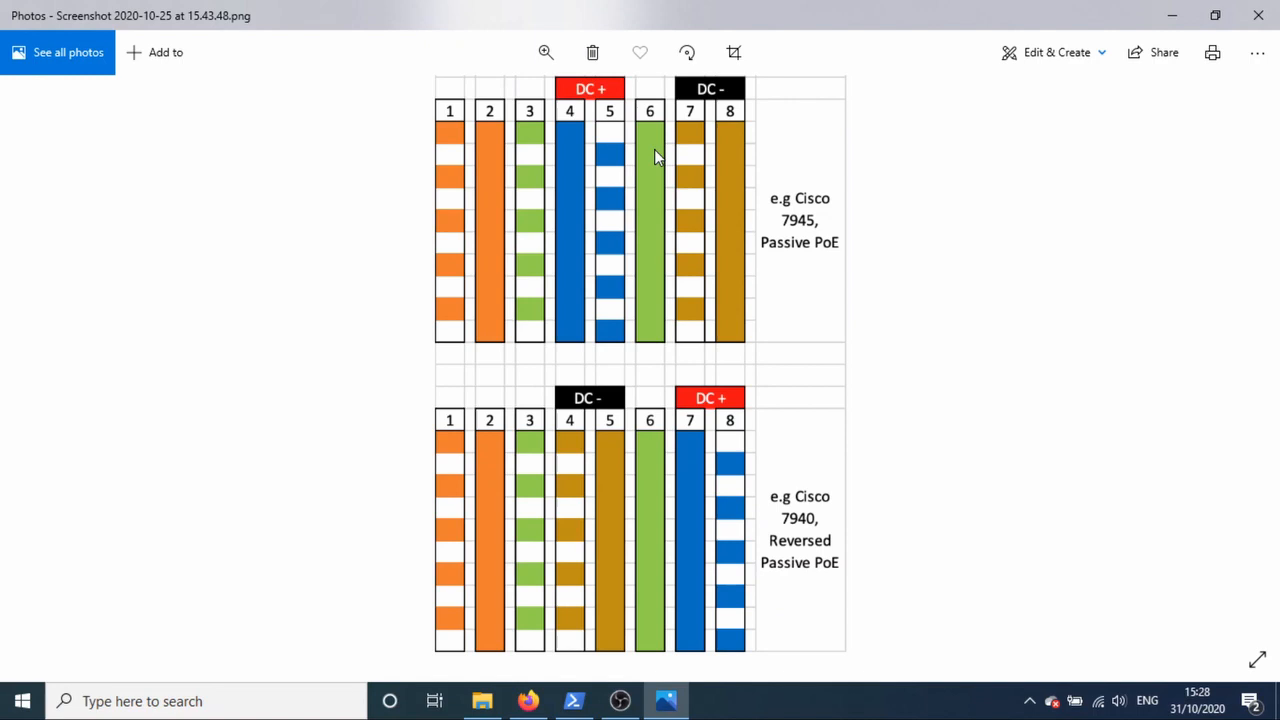
pyautogui.moveTo(784, 268)
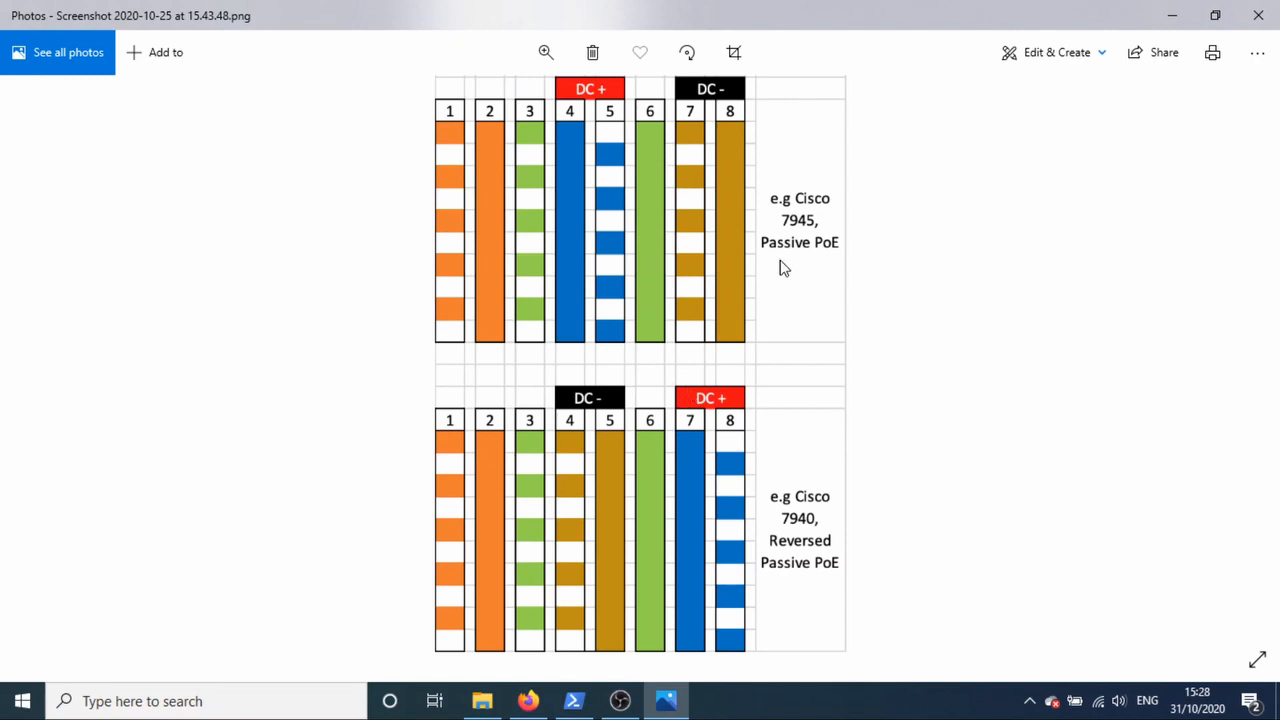
pyautogui.moveTo(810, 232)
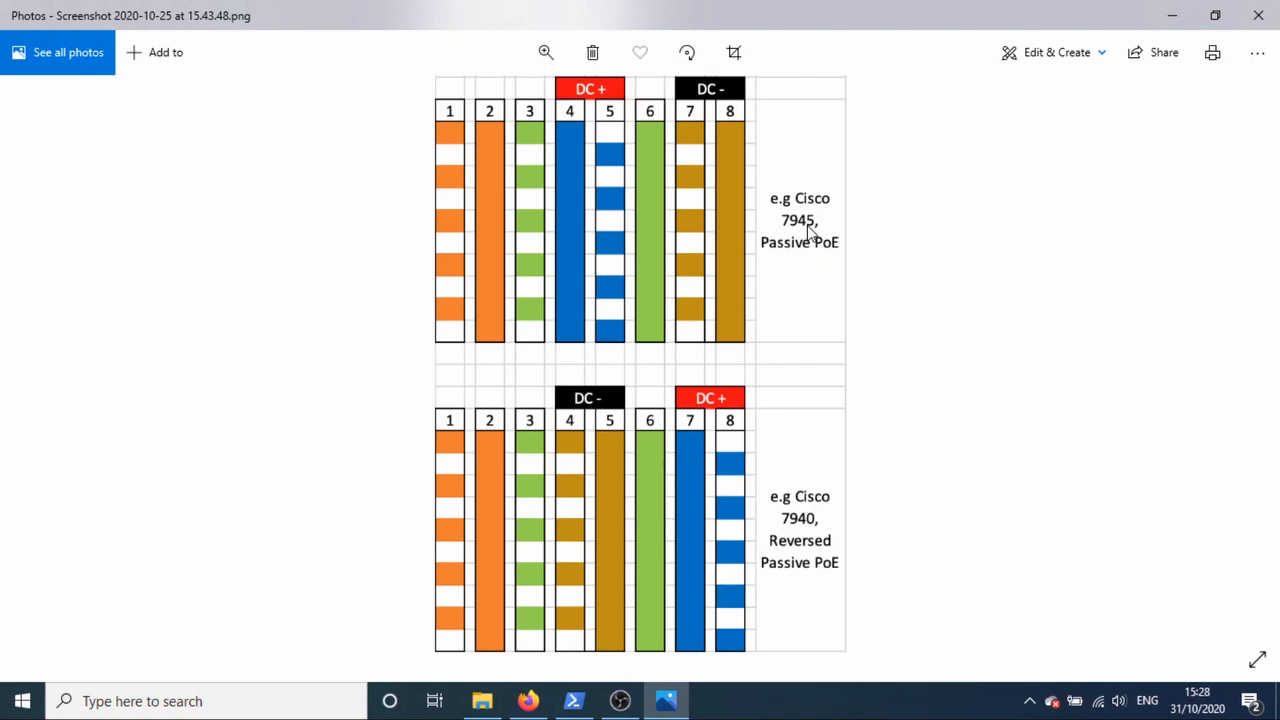
pyautogui.moveTo(779, 523)
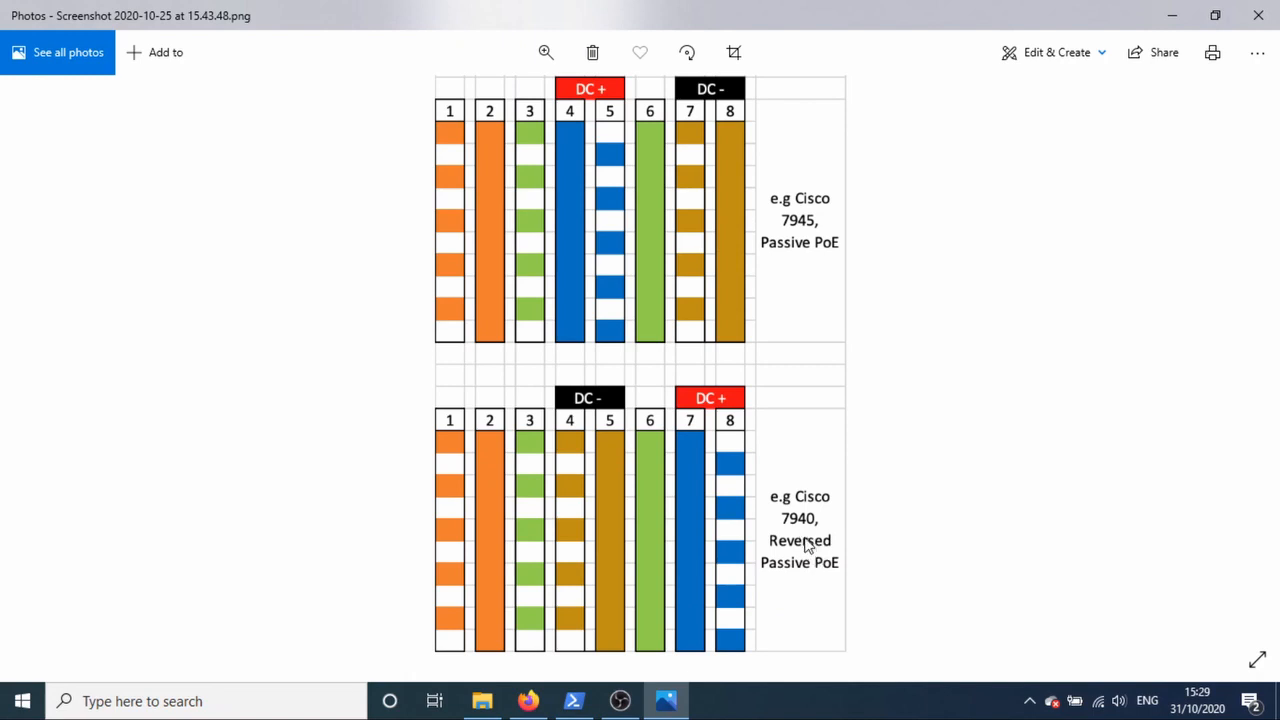
pyautogui.moveTo(801, 524)
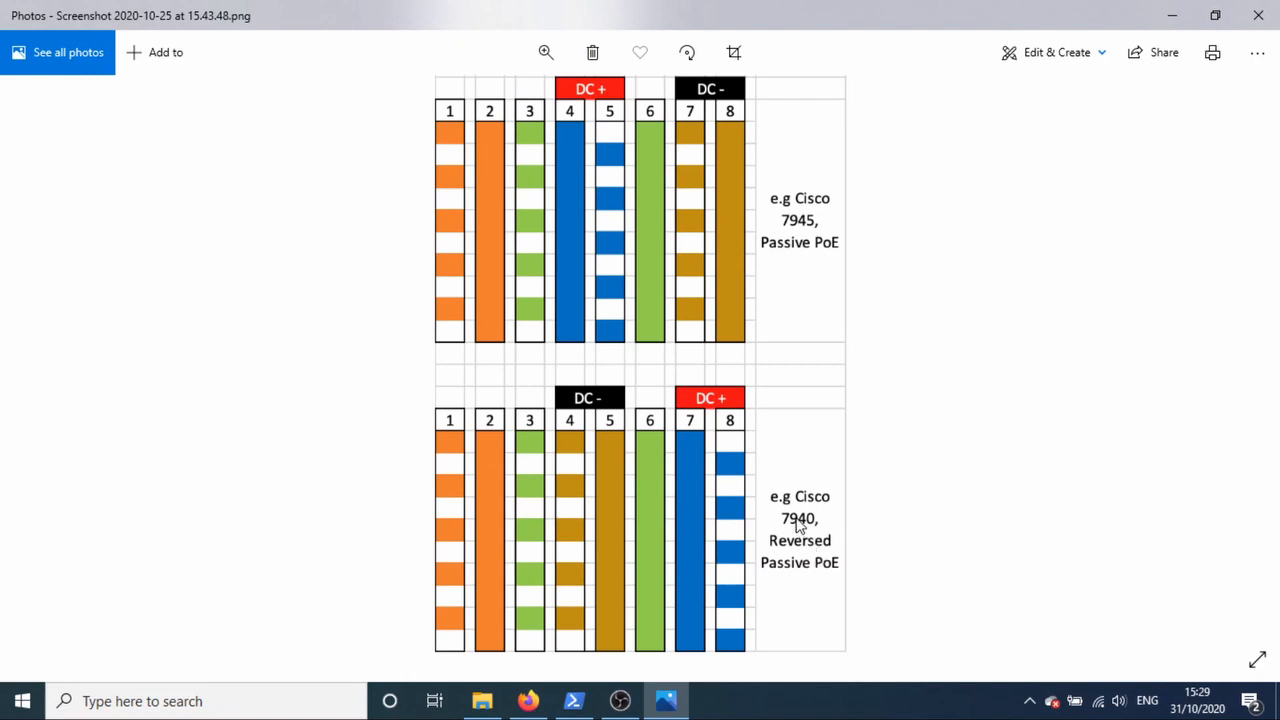
pyautogui.moveTo(715, 125)
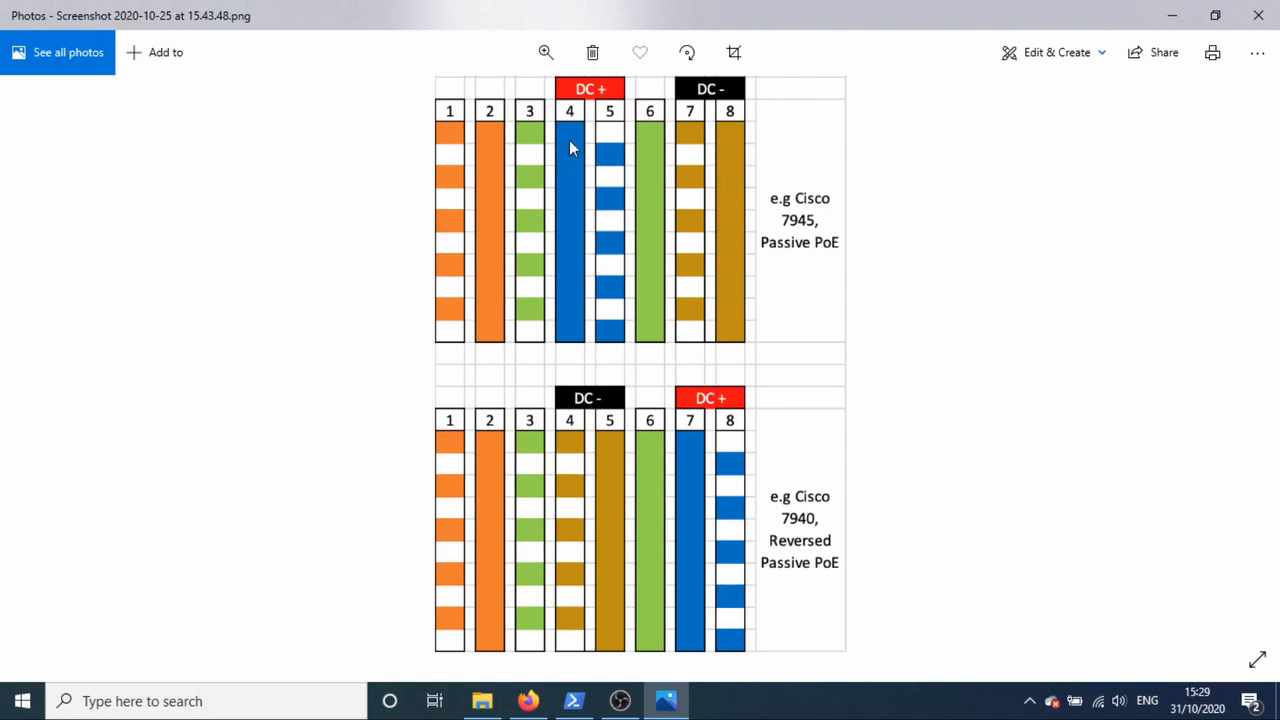
pyautogui.moveTo(583, 243)
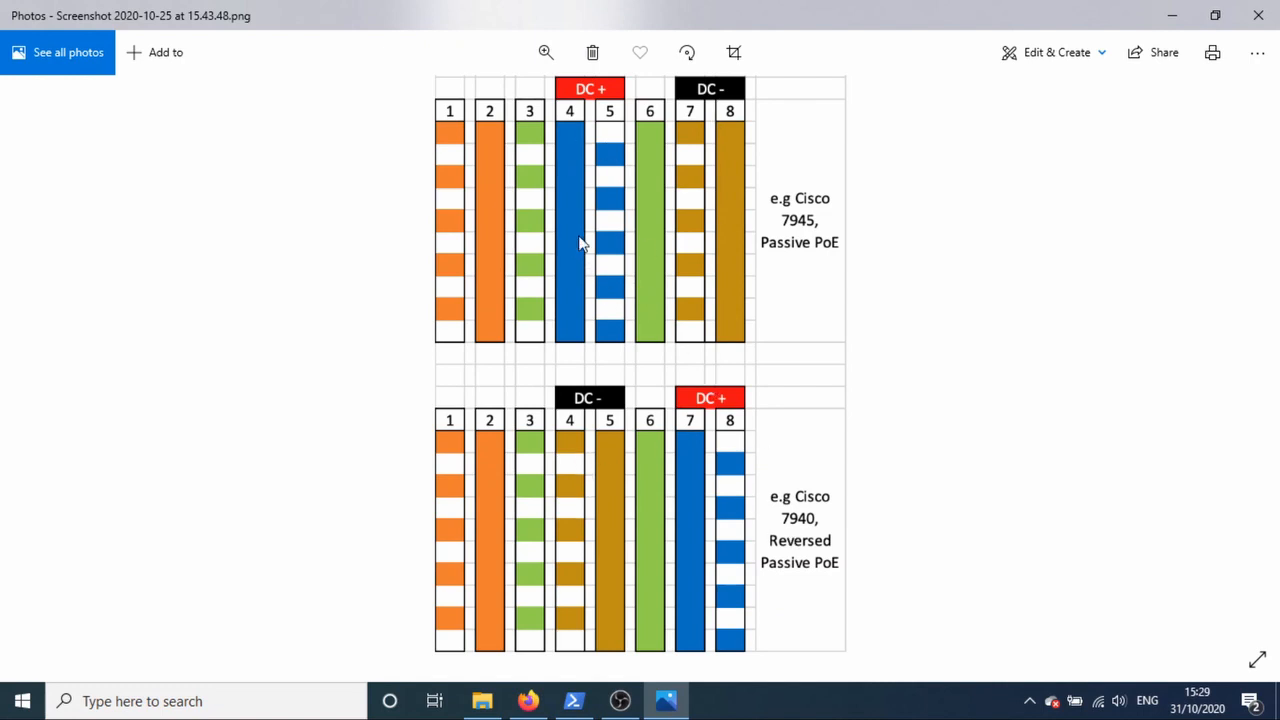
pyautogui.moveTo(663, 321)
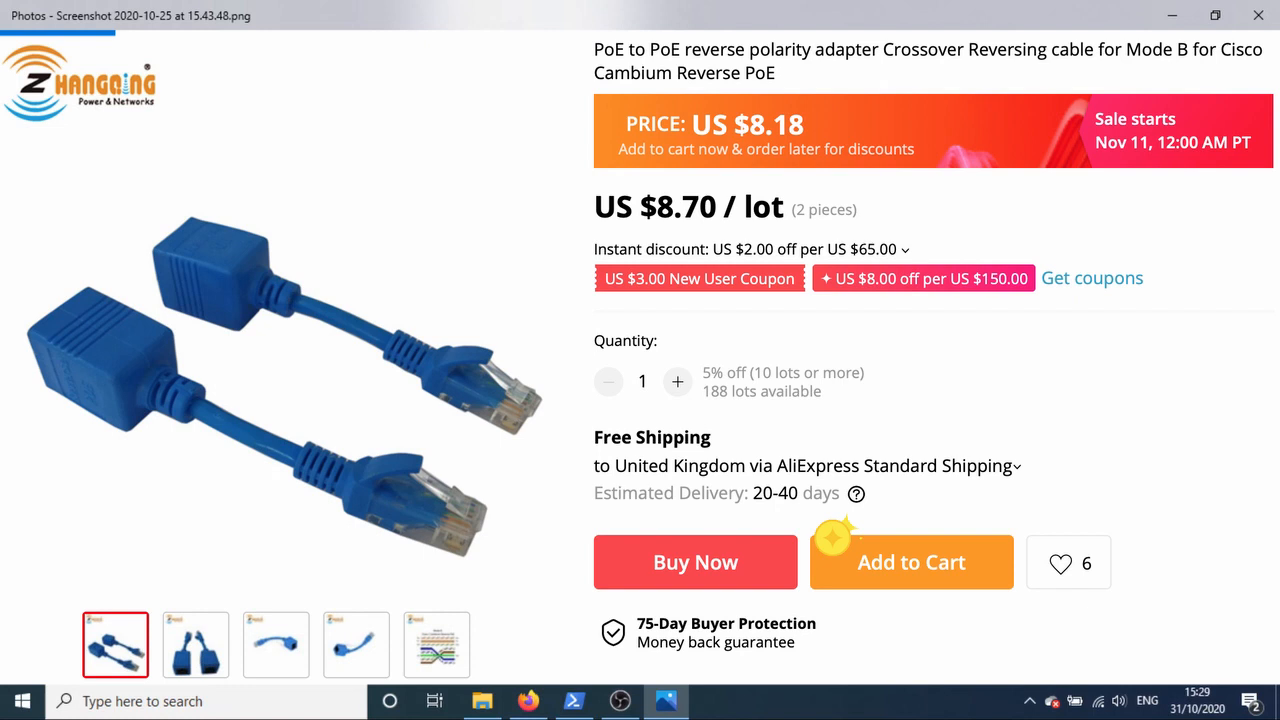
# Step: Show the adapter listing's Mode B Cisco/Cambium reverse PoE crossover wiring image
pyautogui.click(438, 643)
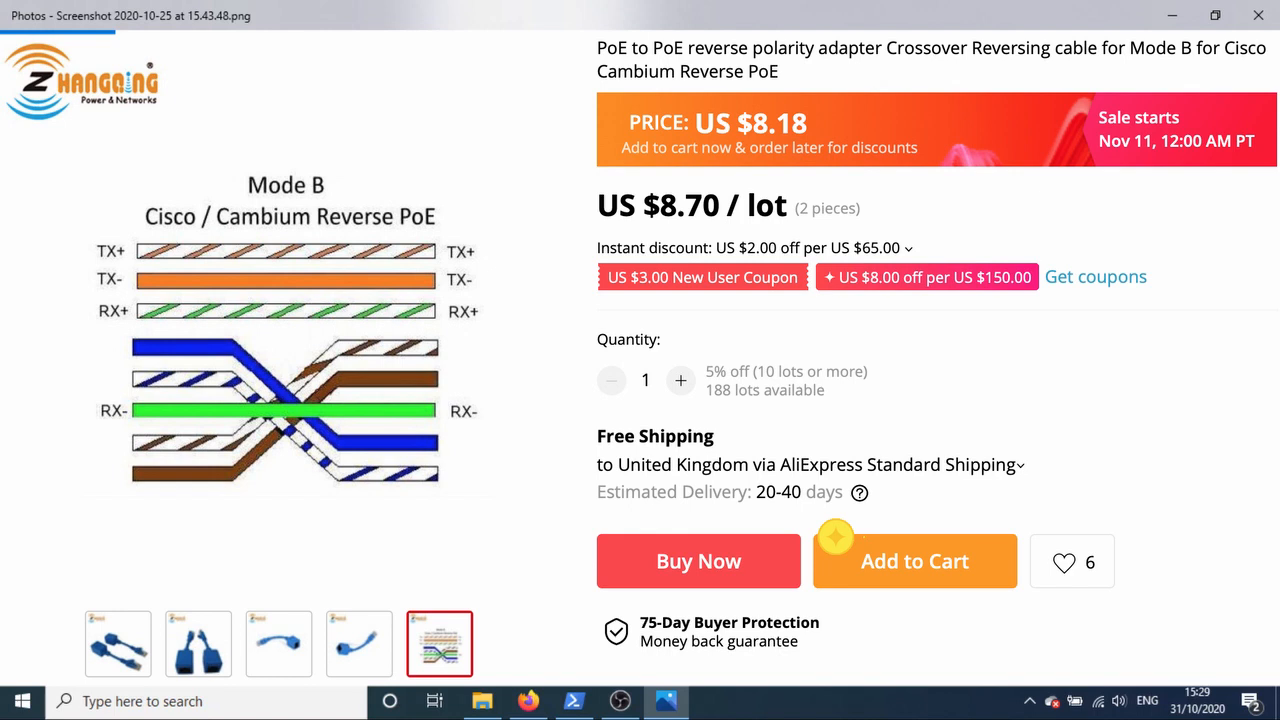
pyautogui.click(439, 643)
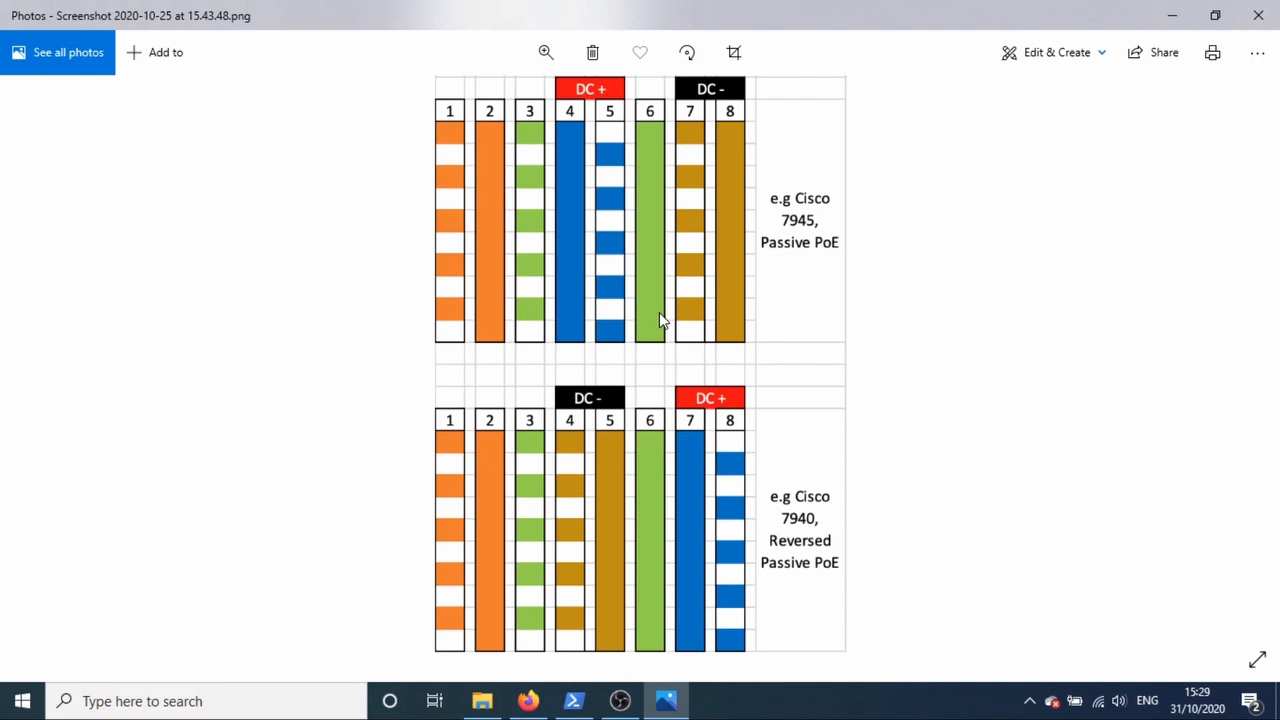
pyautogui.moveTo(890, 233)
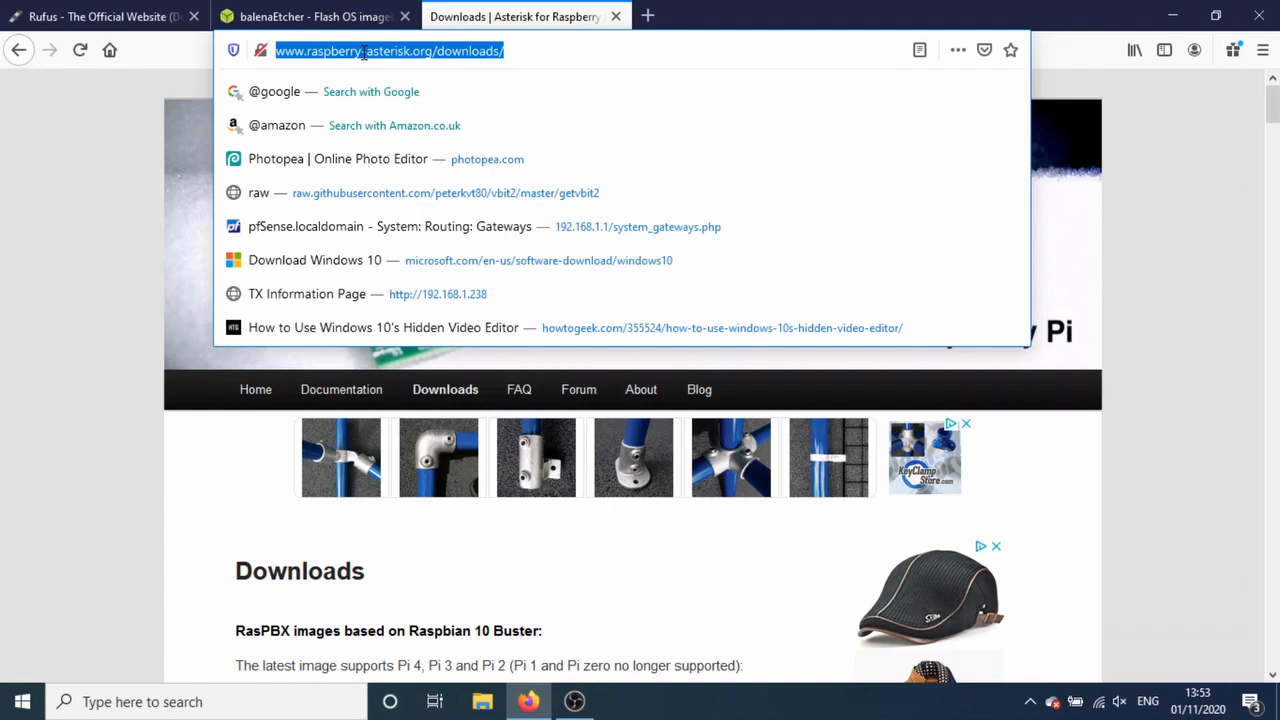
# Step: Search the web for RasPBX, bringing up Google results for 'raspberry pi pabx'
pyautogui.write('raspbx')
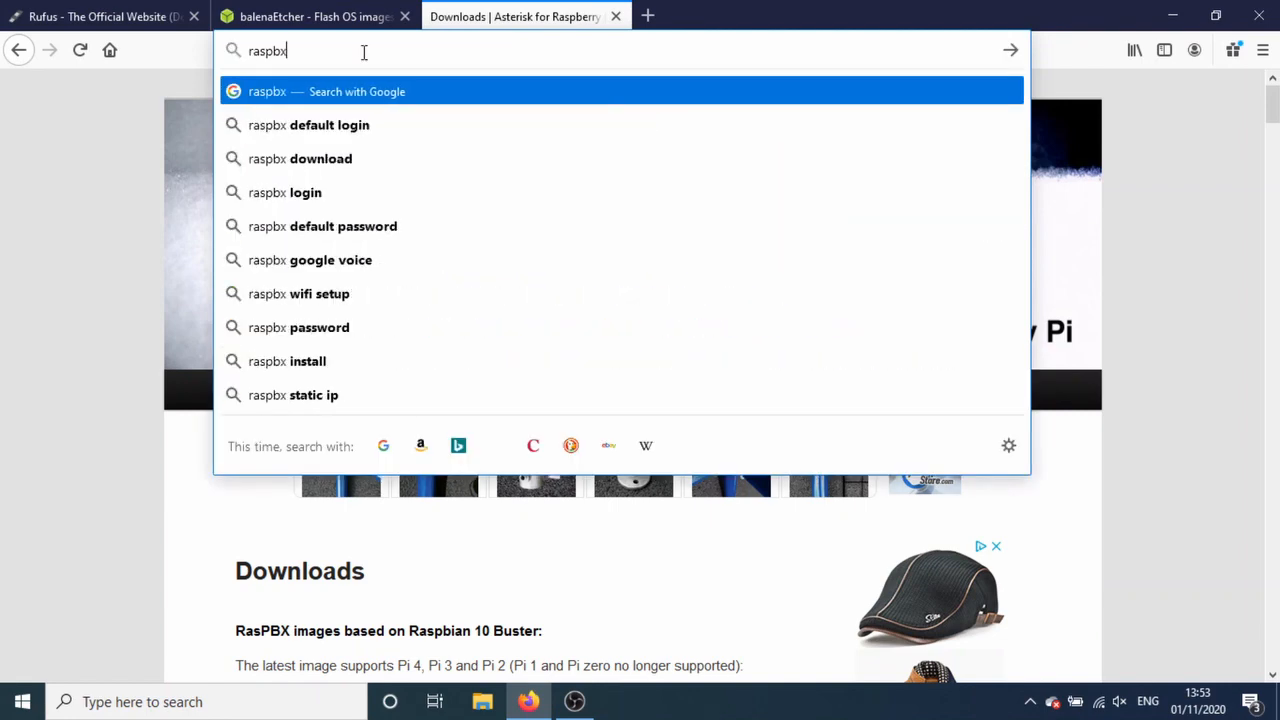
pyautogui.press('BackSpace')
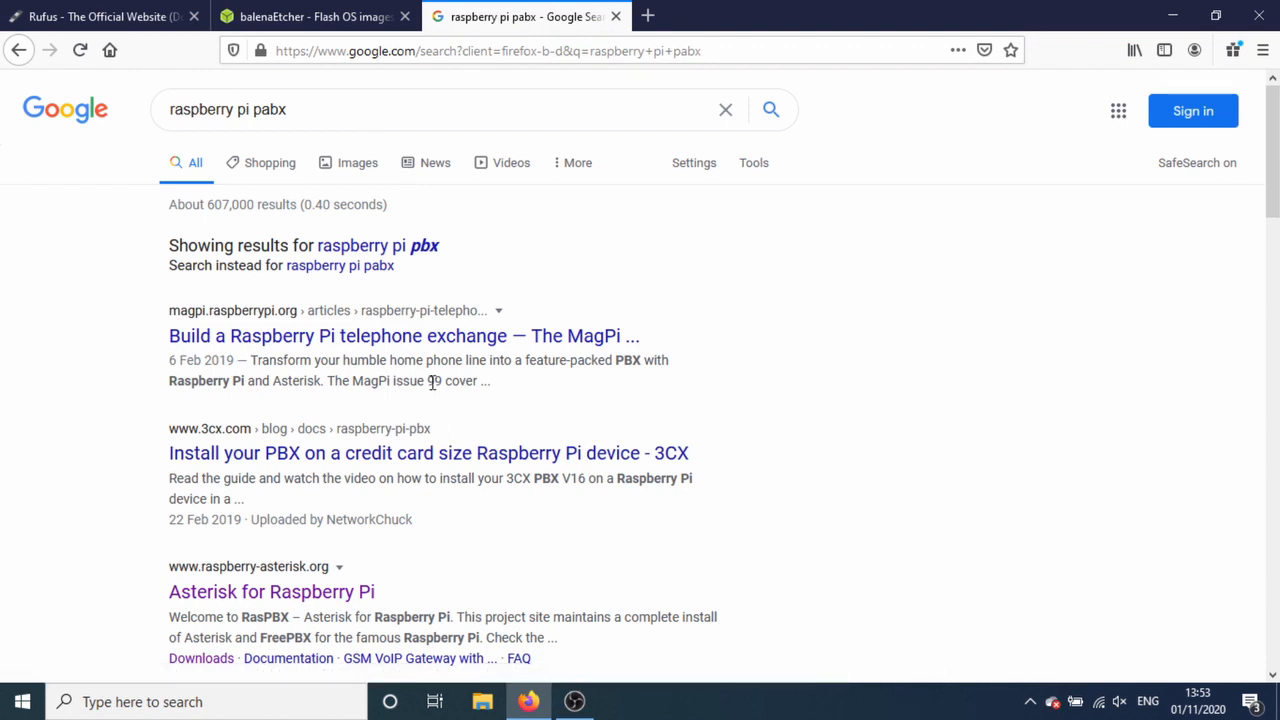
pyautogui.moveTo(510, 359)
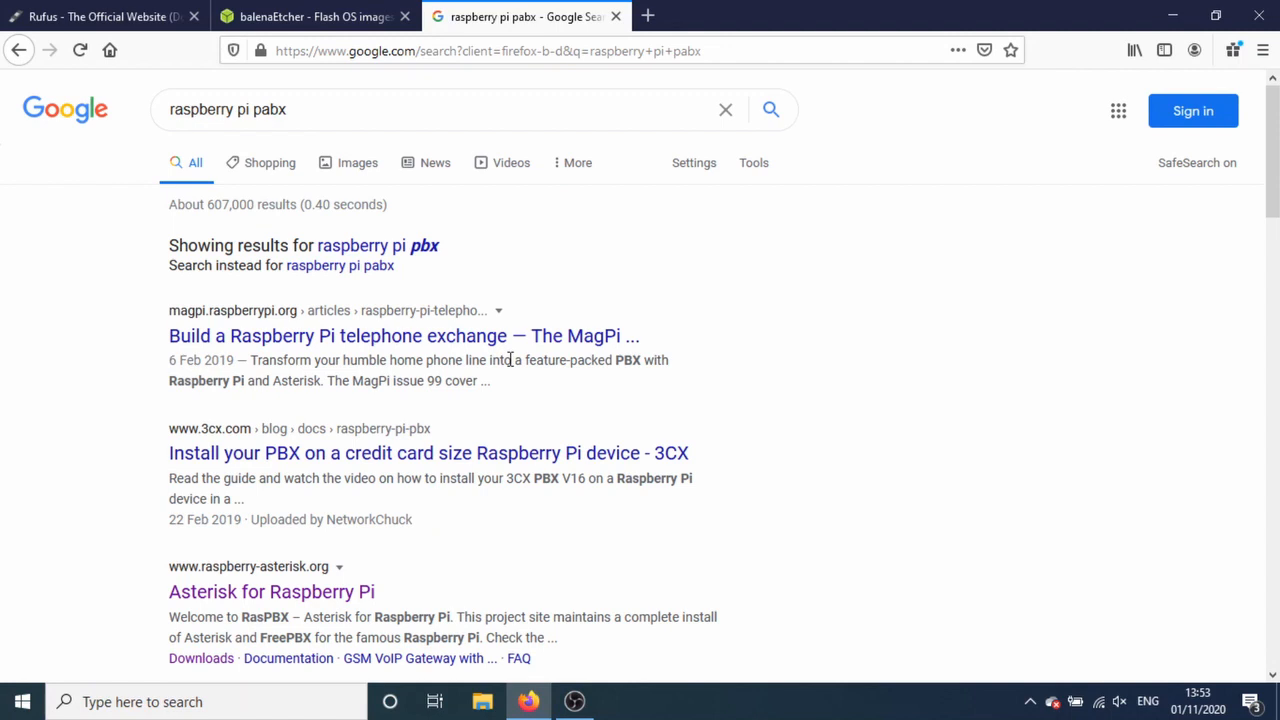
pyautogui.moveTo(296, 611)
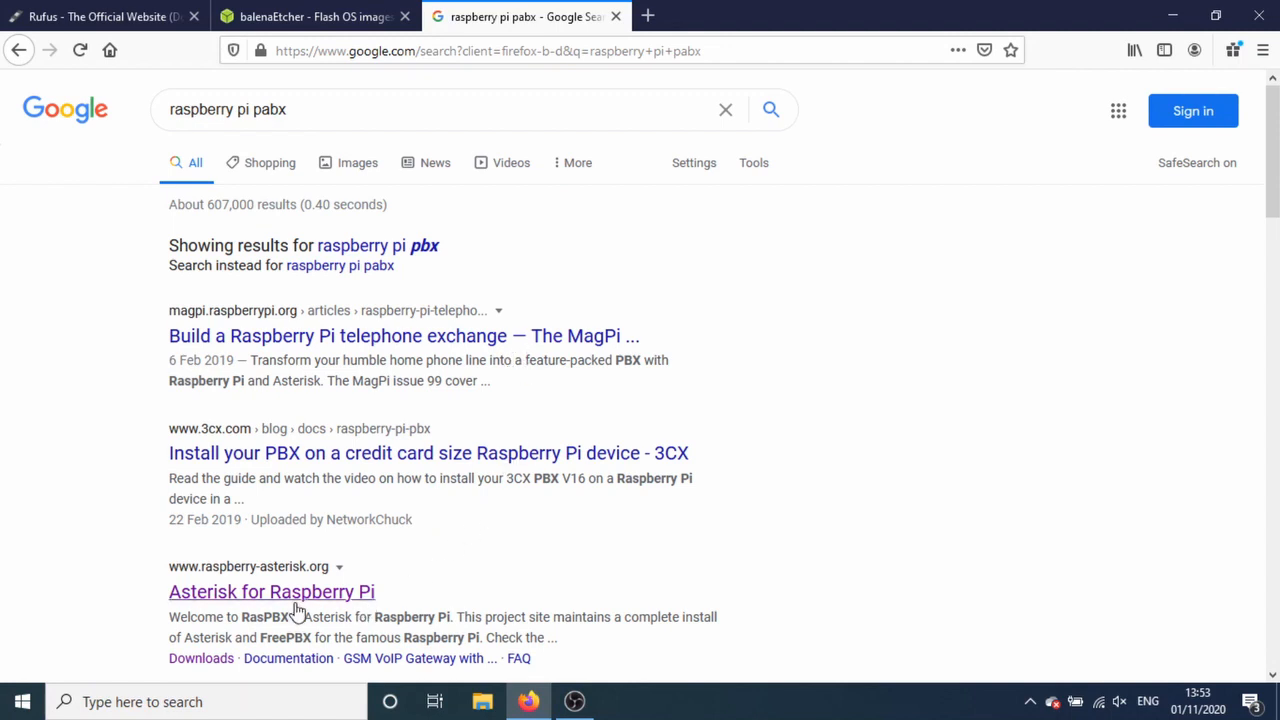
pyautogui.moveTo(323, 590)
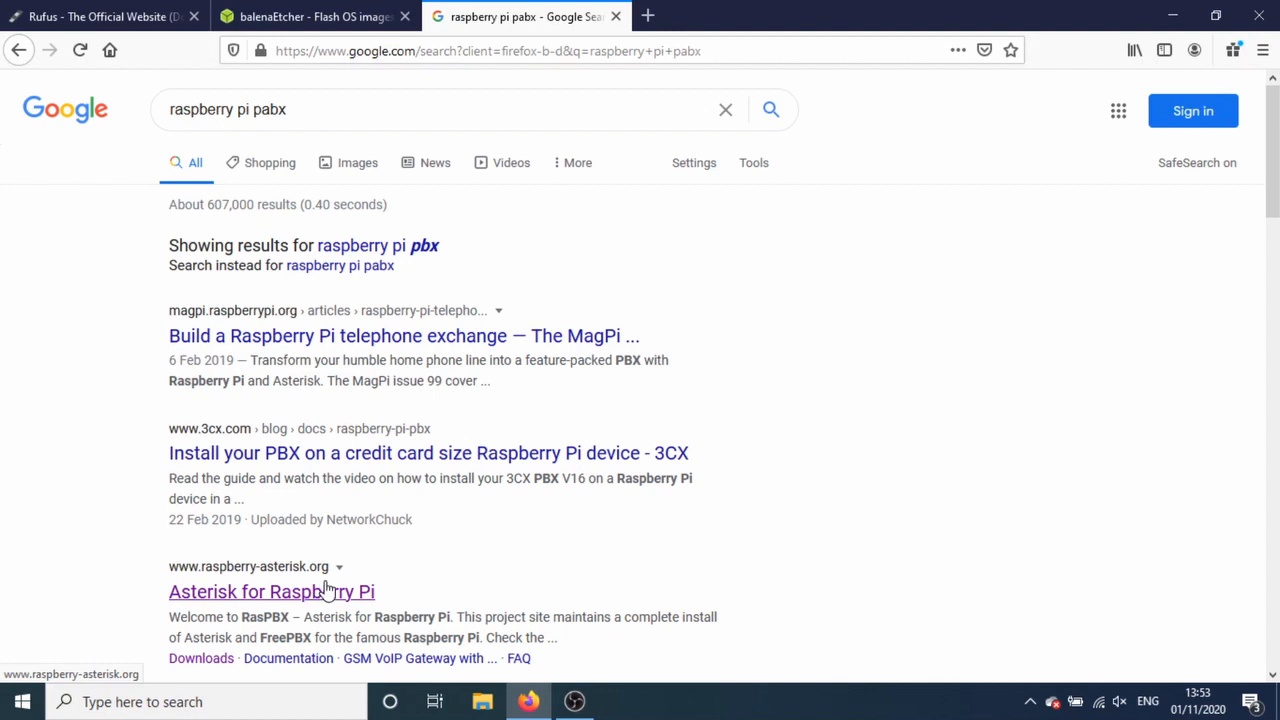
# Step: Open the Asterisk for Raspberry Pi result and scroll through the RasPBX welcome page
pyautogui.click(271, 591)
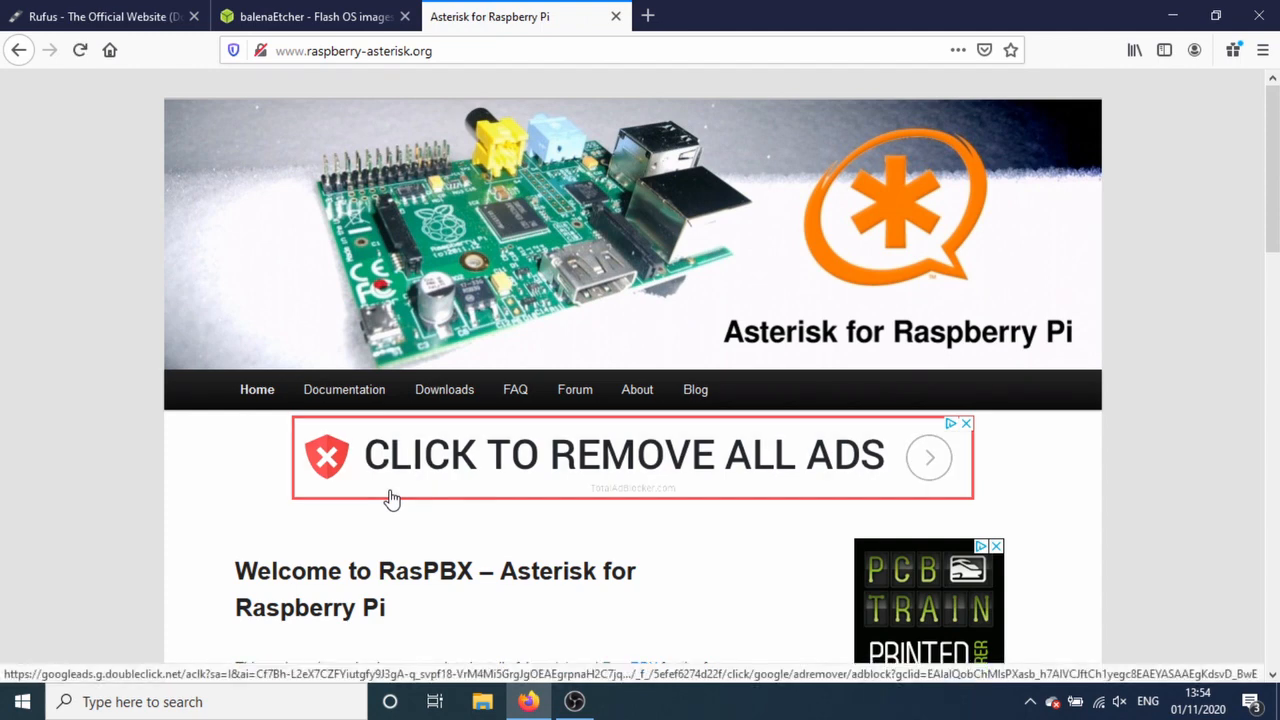
pyautogui.moveTo(382, 452)
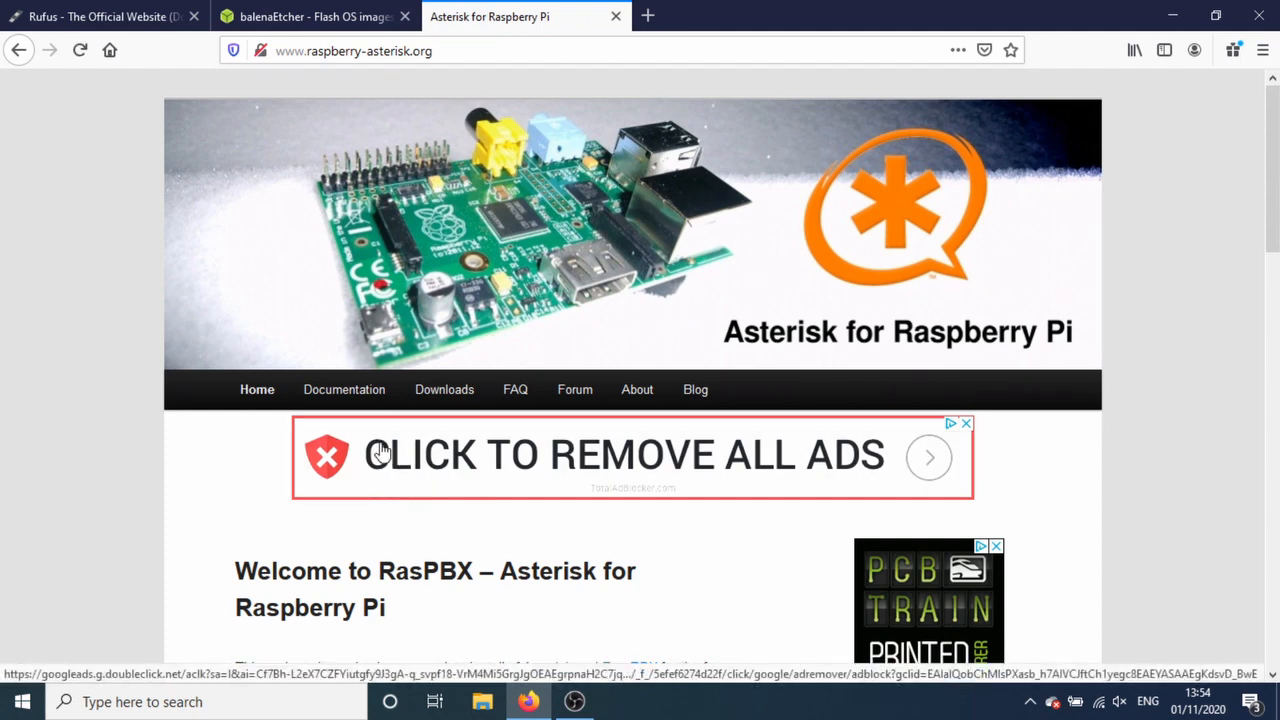
pyautogui.scroll(-3)
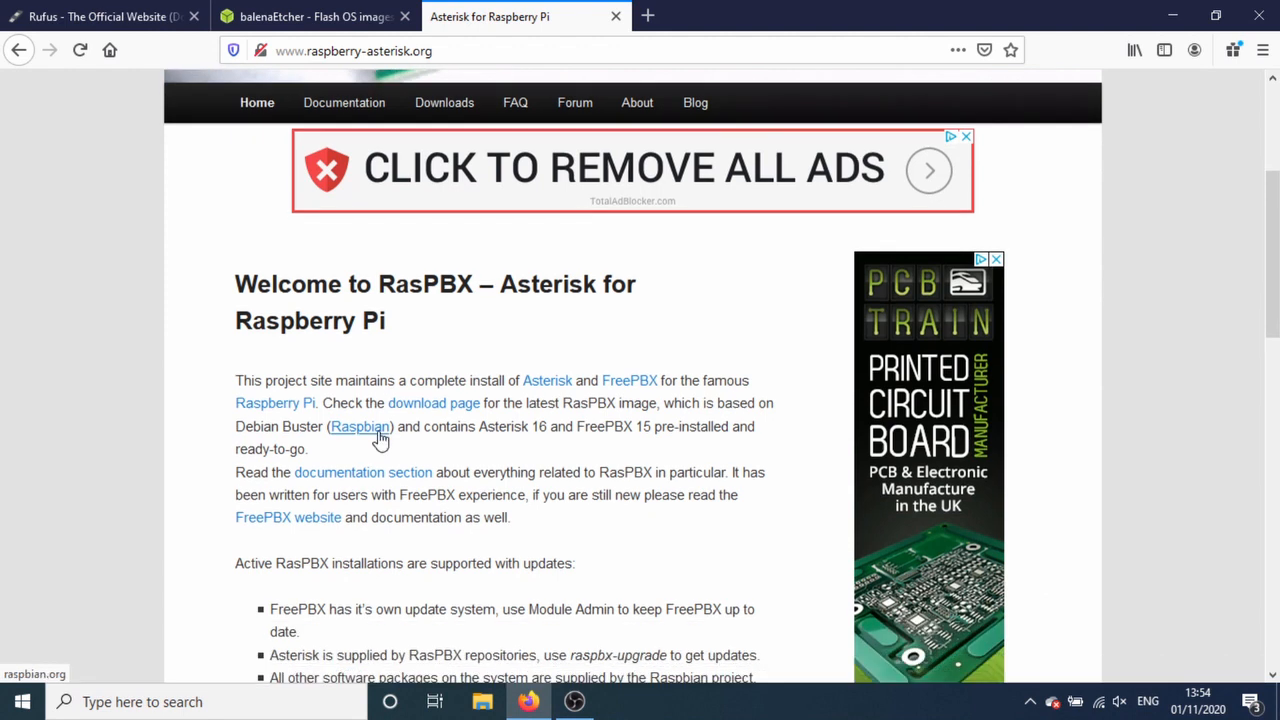
pyautogui.moveTo(420, 326)
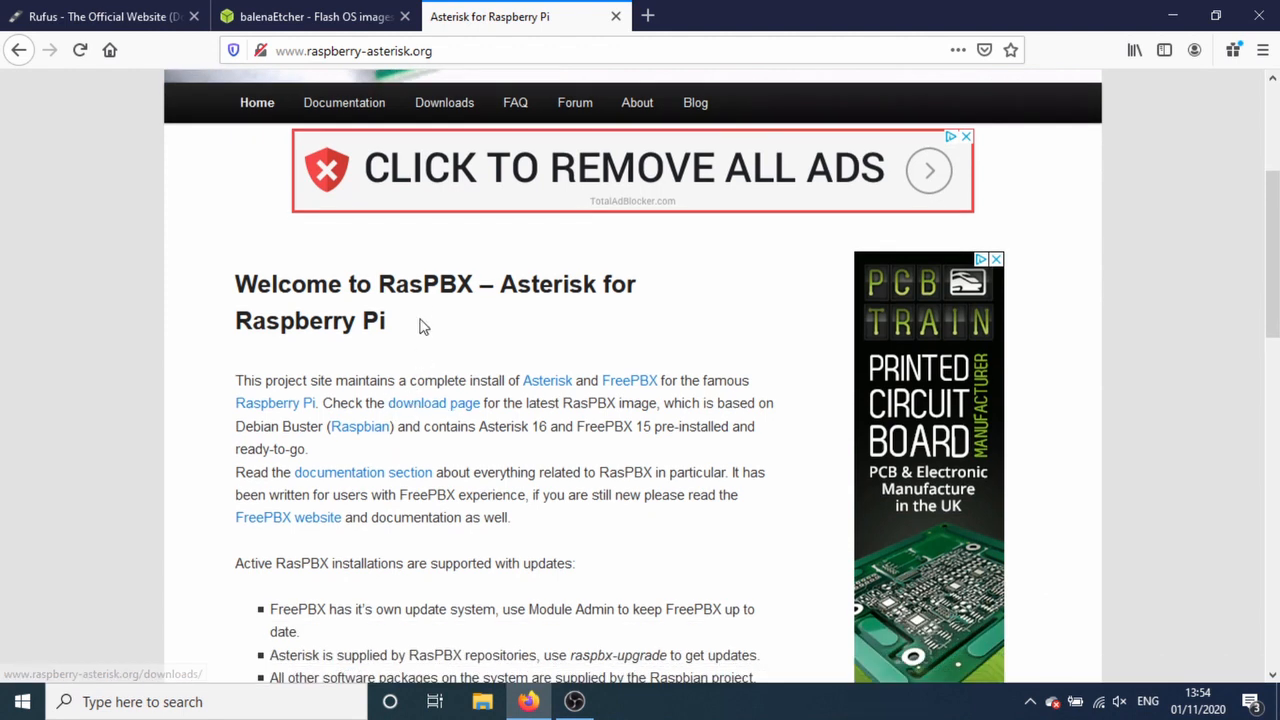
pyautogui.moveTo(421, 296)
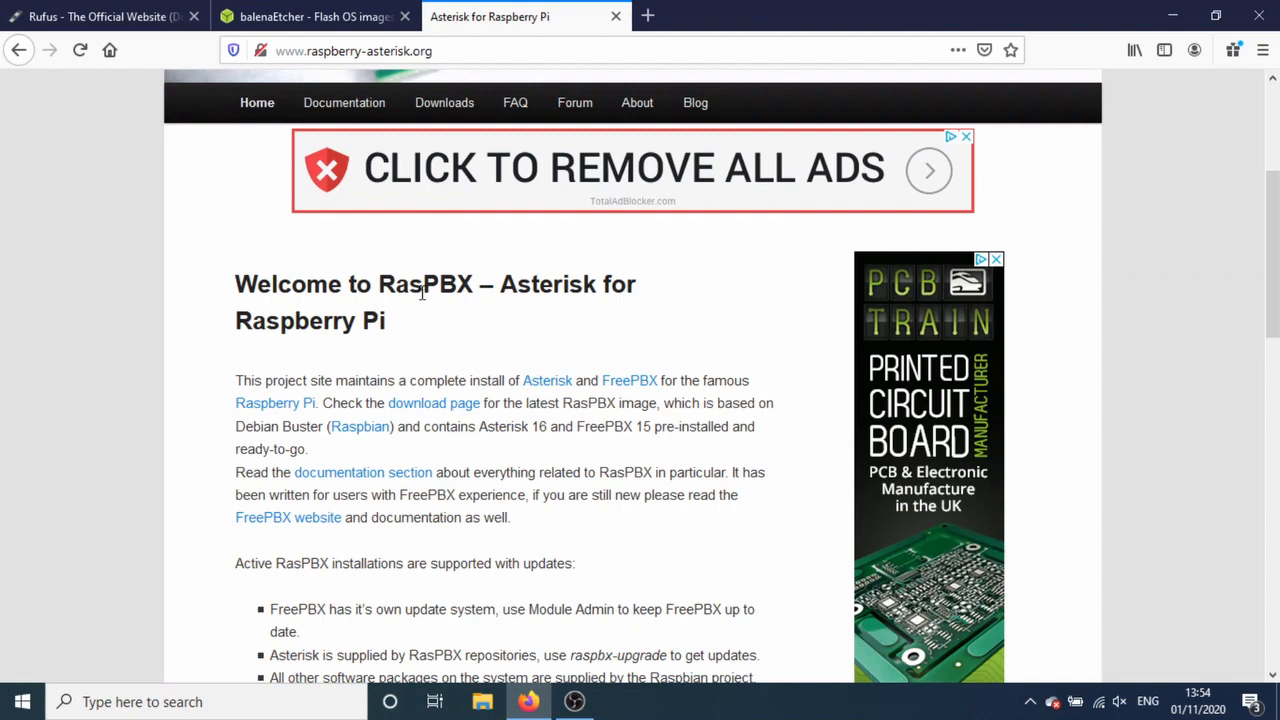
pyautogui.scroll(-3)
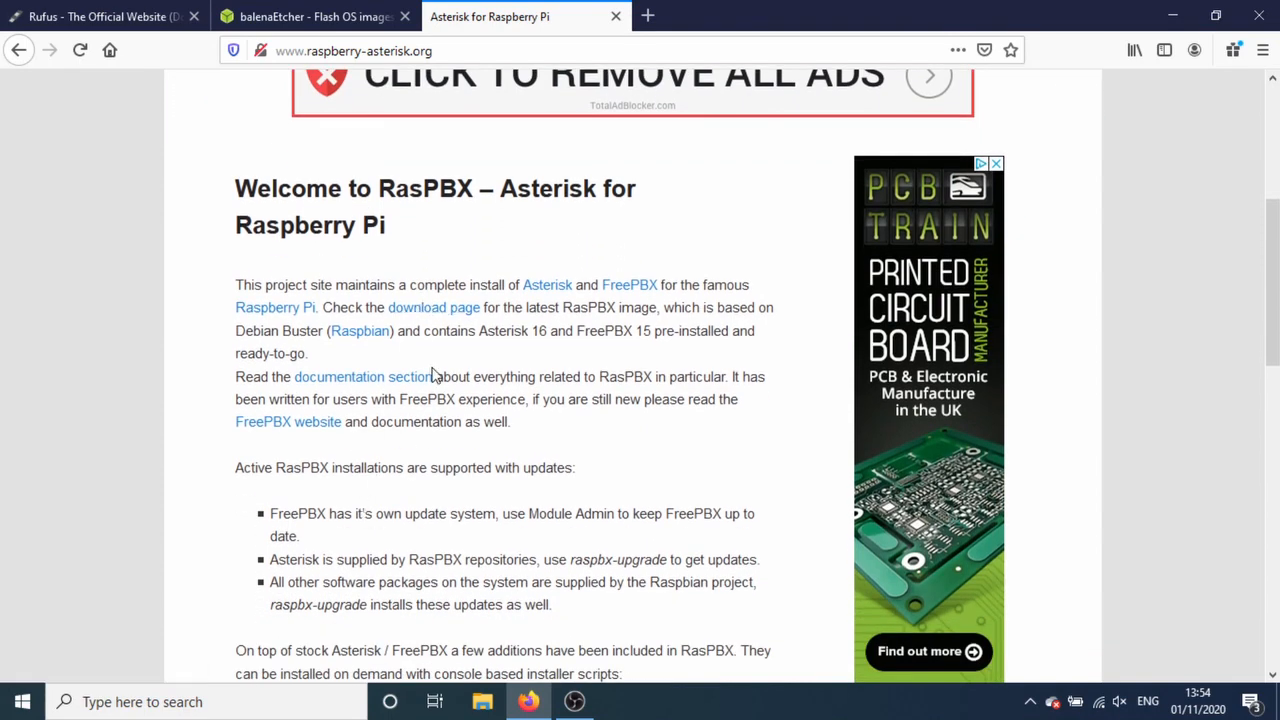
pyautogui.moveTo(418, 352)
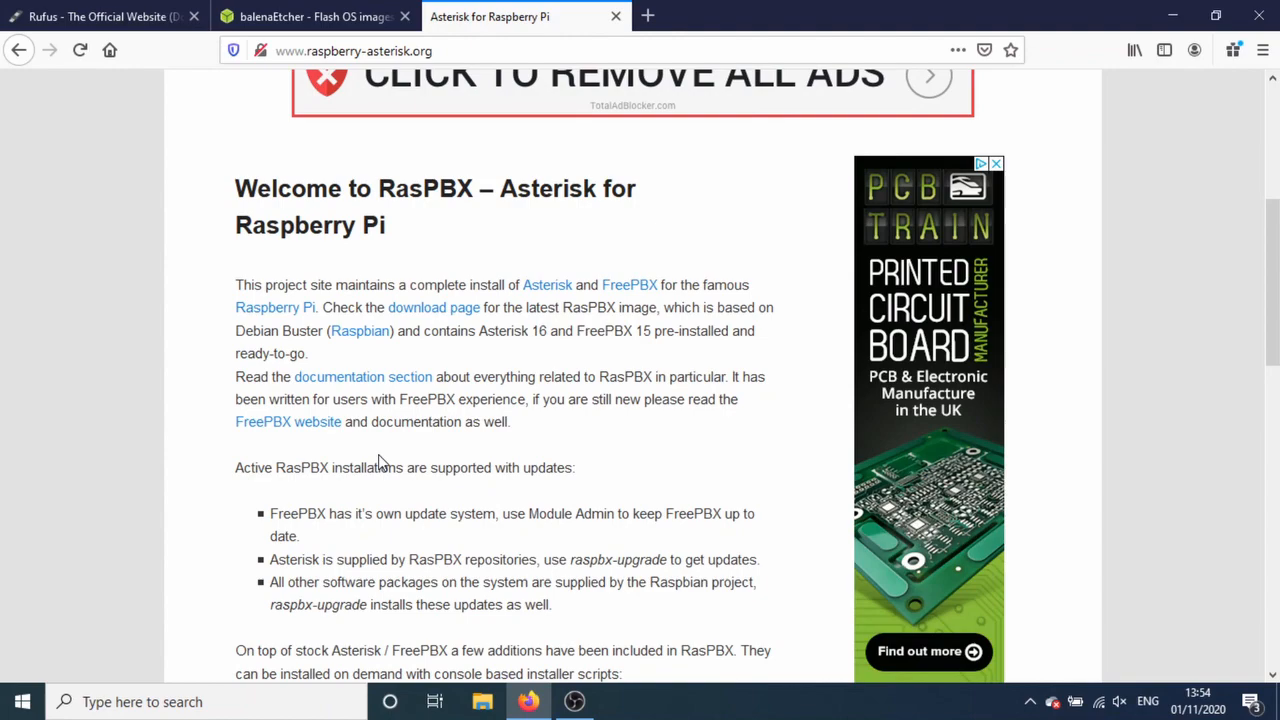
pyautogui.scroll(3)
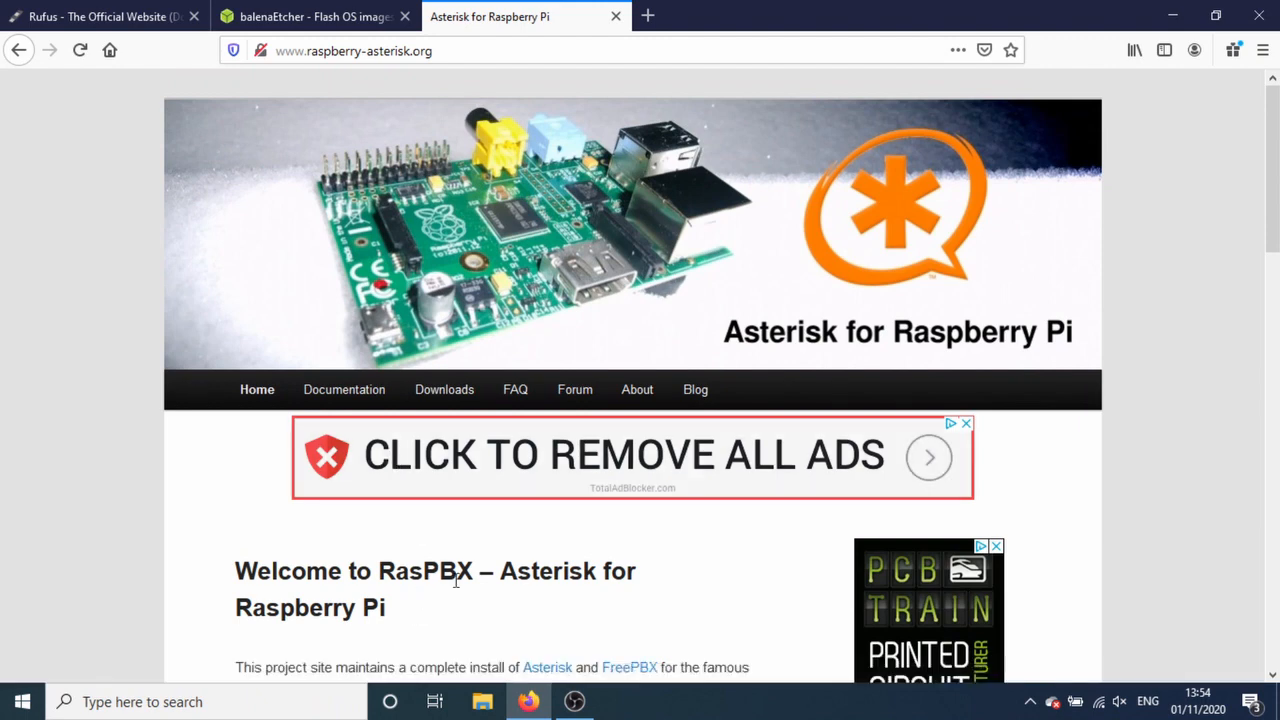
pyautogui.moveTo(774, 357)
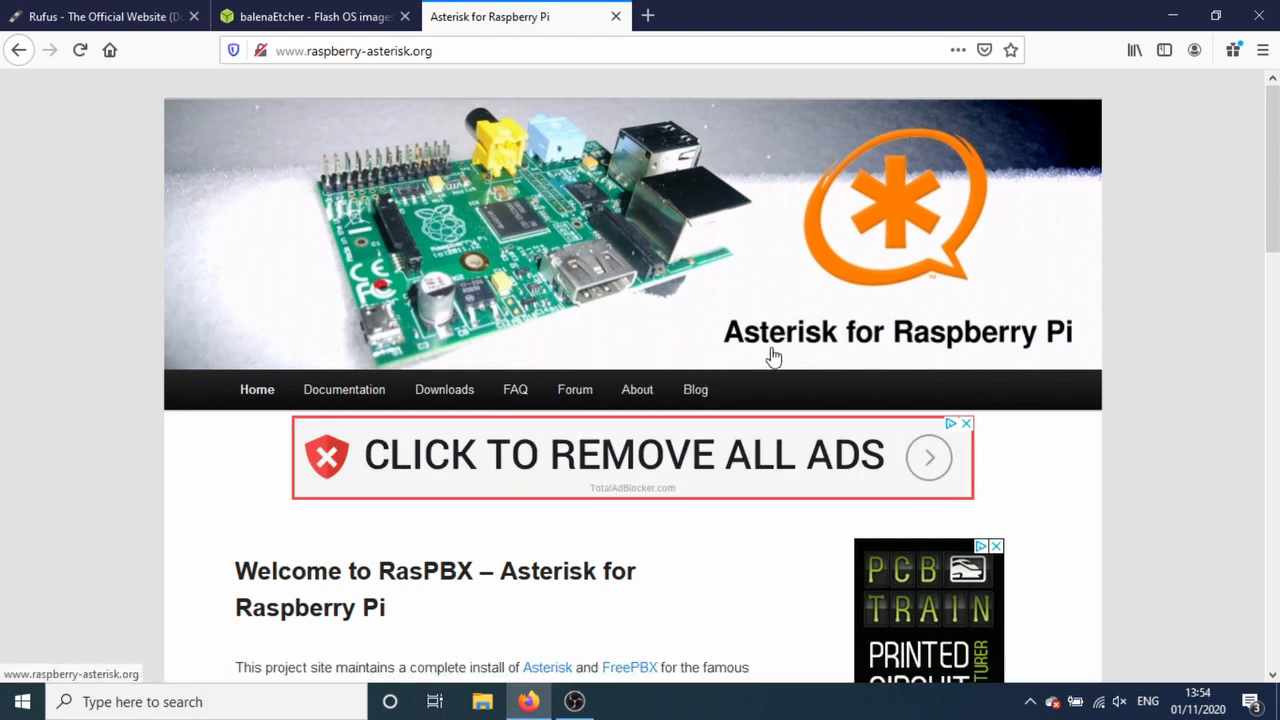
# Step: View the RasPBX Downloads page with the 10-10-2020 image, then the Rufus and balenaEtcher sites
pyautogui.click(443, 389)
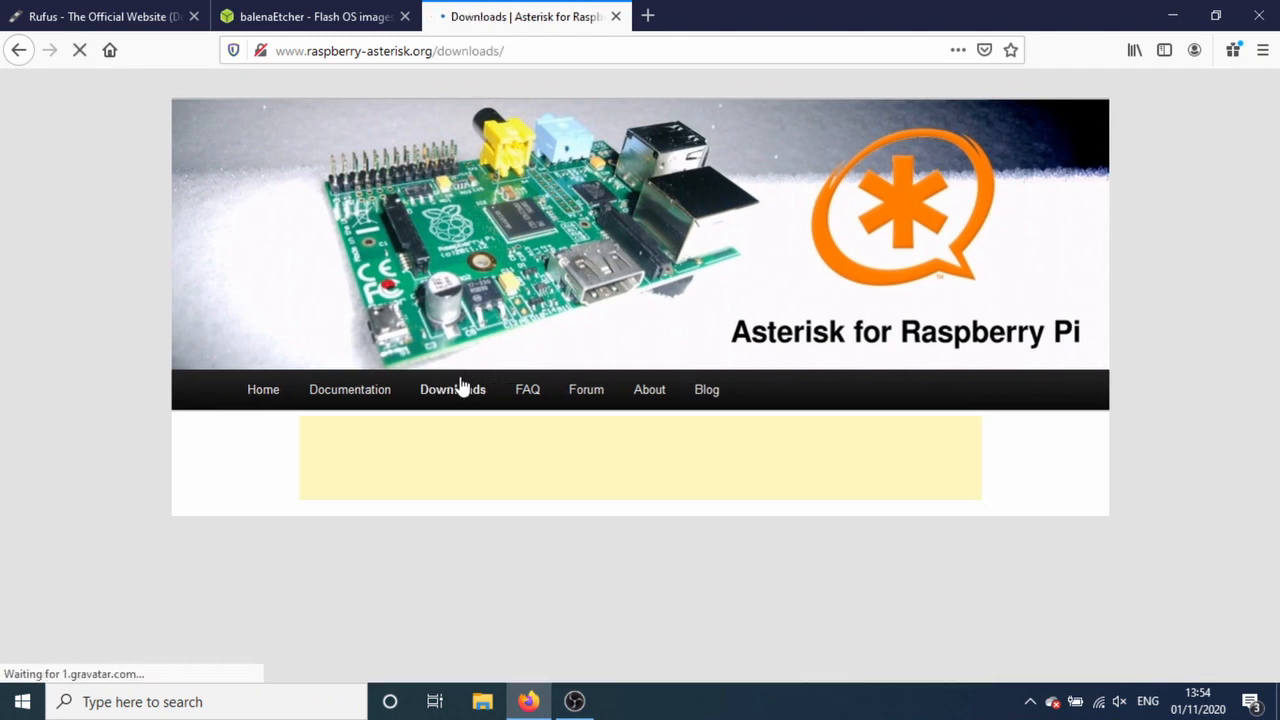
pyautogui.scroll(-3)
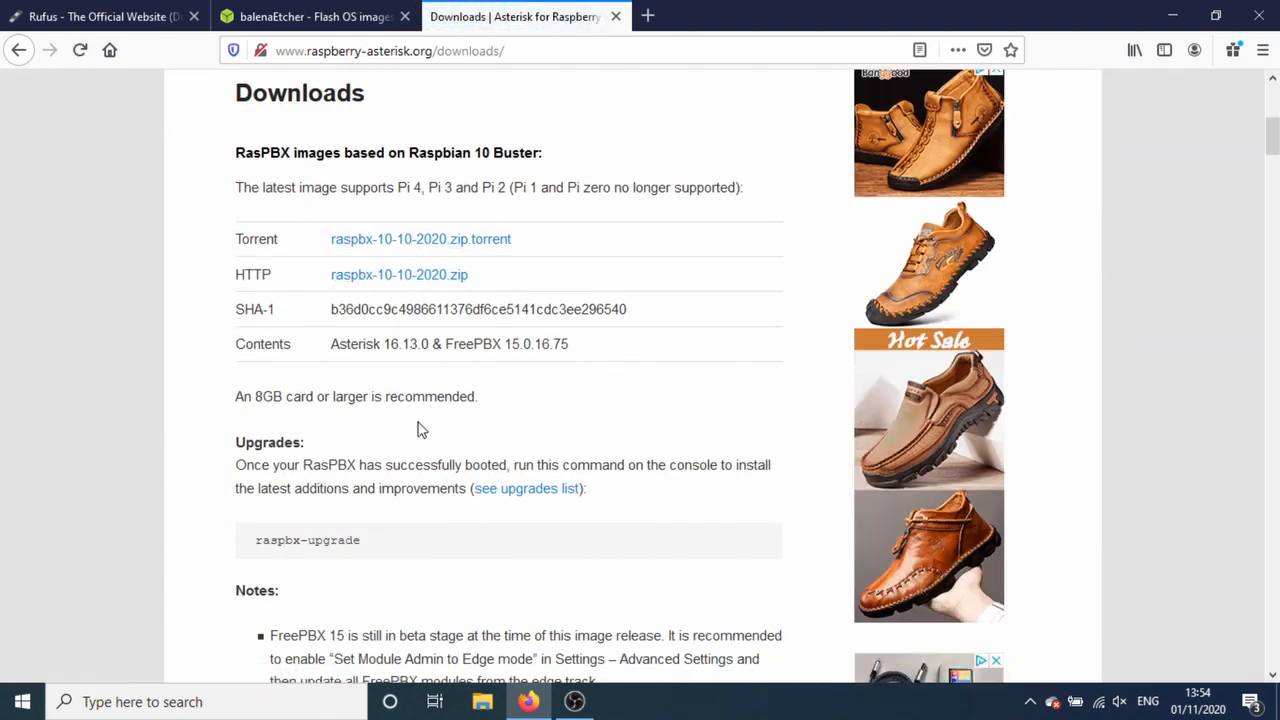
pyautogui.scroll(-3)
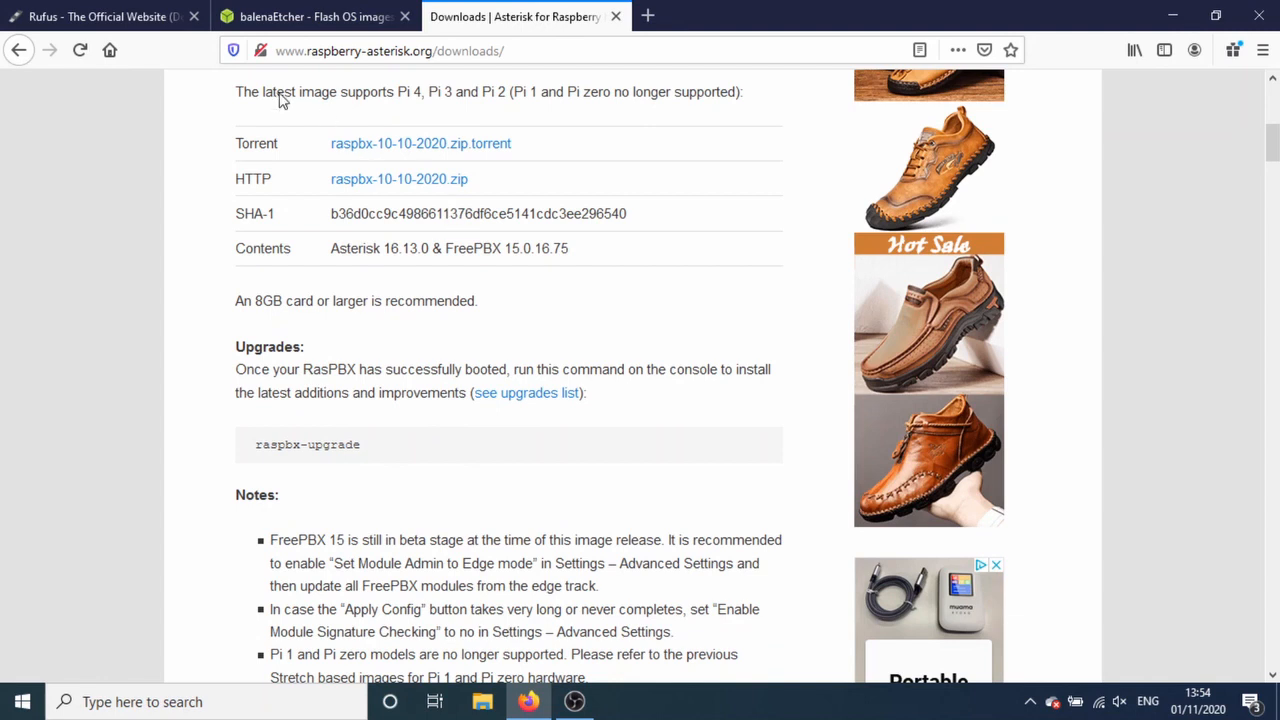
pyautogui.click(100, 16)
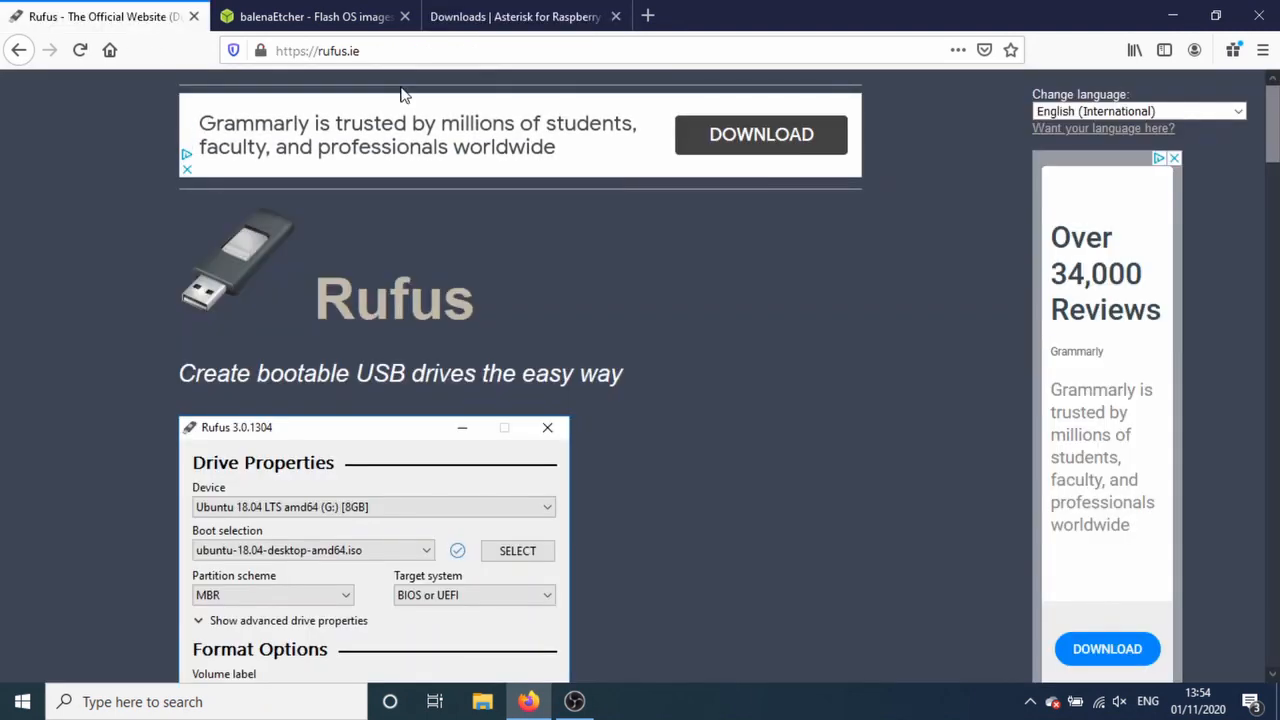
pyautogui.moveTo(429, 89)
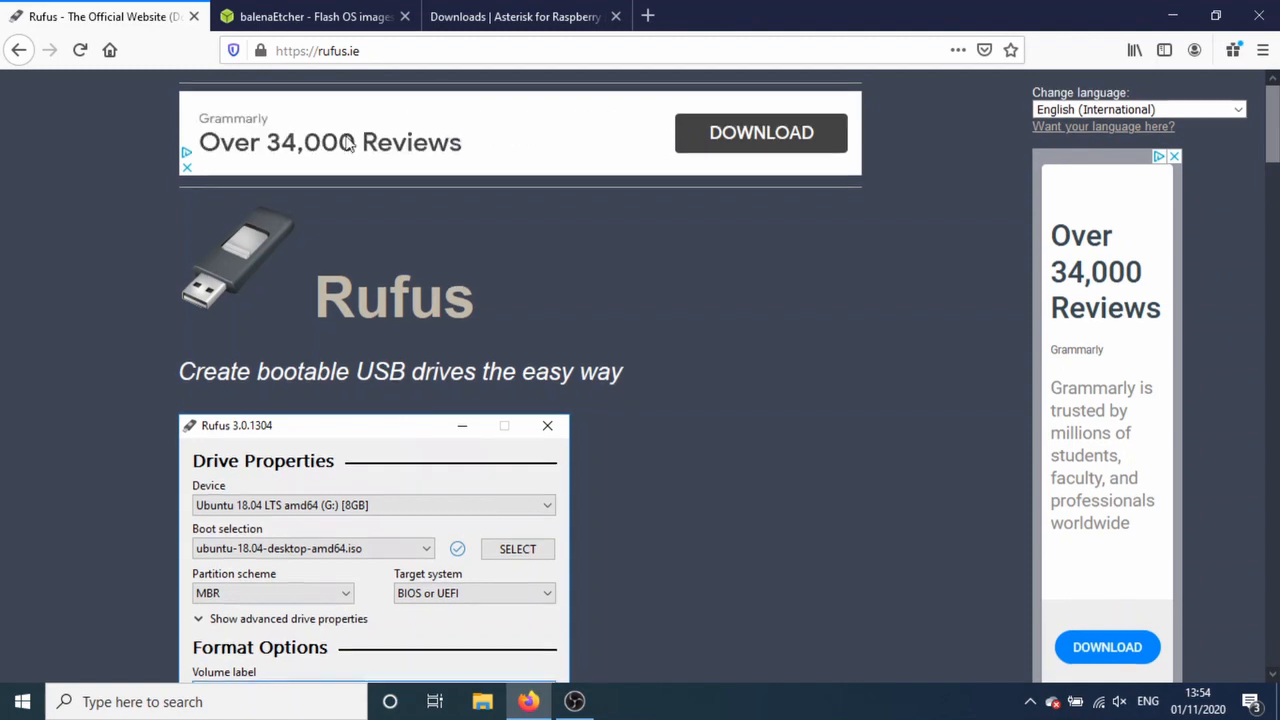
pyautogui.click(310, 16)
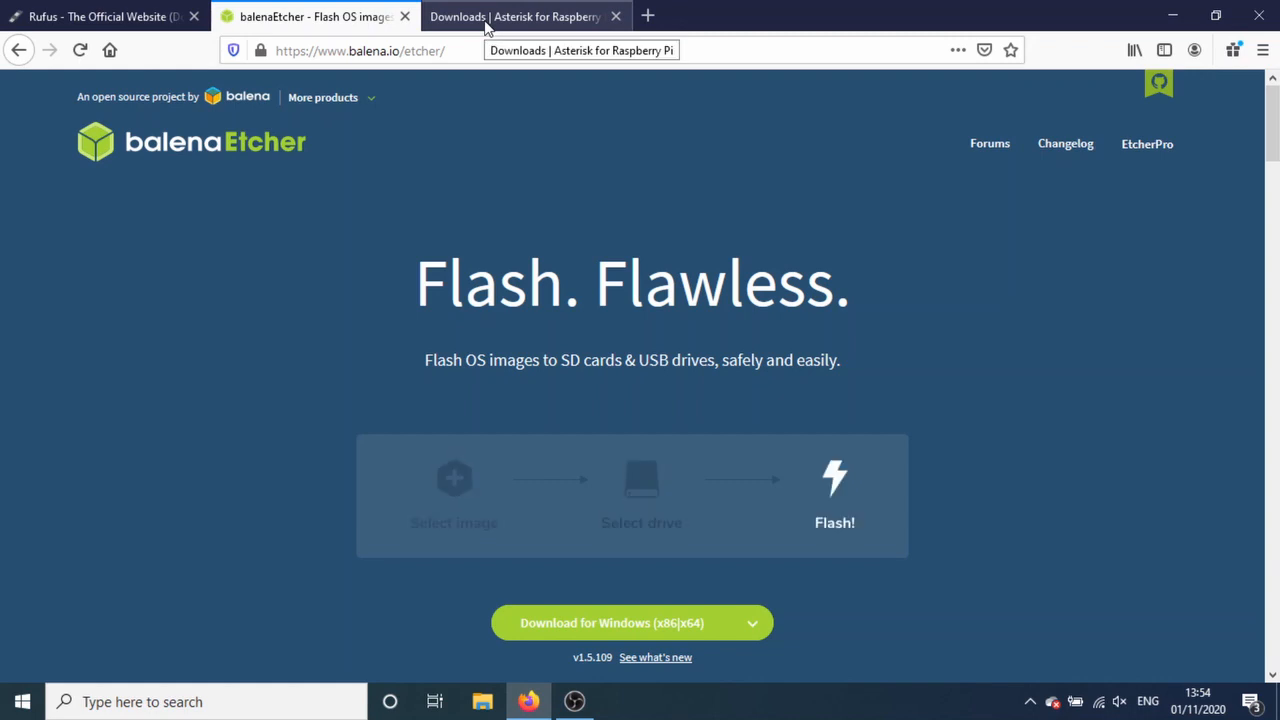
# Step: Return to the RasPBX downloads page showing raspbx-10-10-2020.zip links and SHA-1 checksum
pyautogui.click(513, 17)
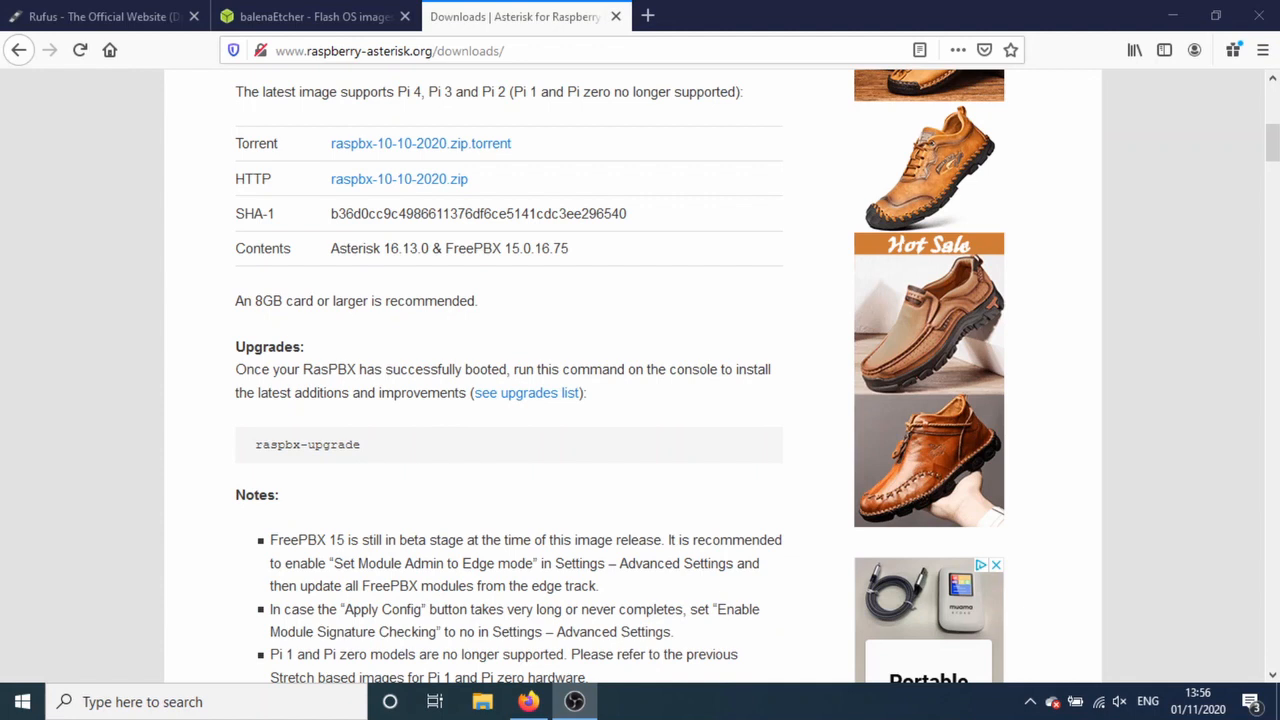
pyautogui.moveTo(120, 490)
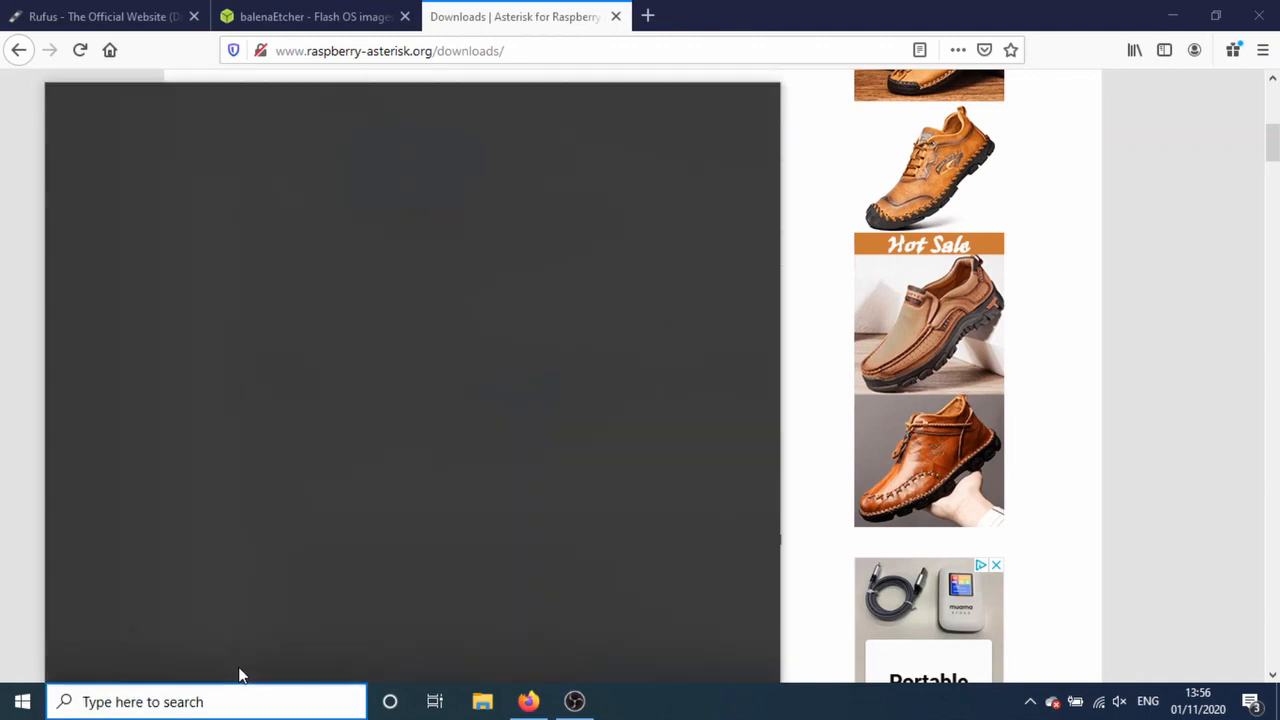
# Step: List the C:\Cisco\7940 phone files in PowerShell, then launch PuTTY from Start search
pyautogui.write('power')
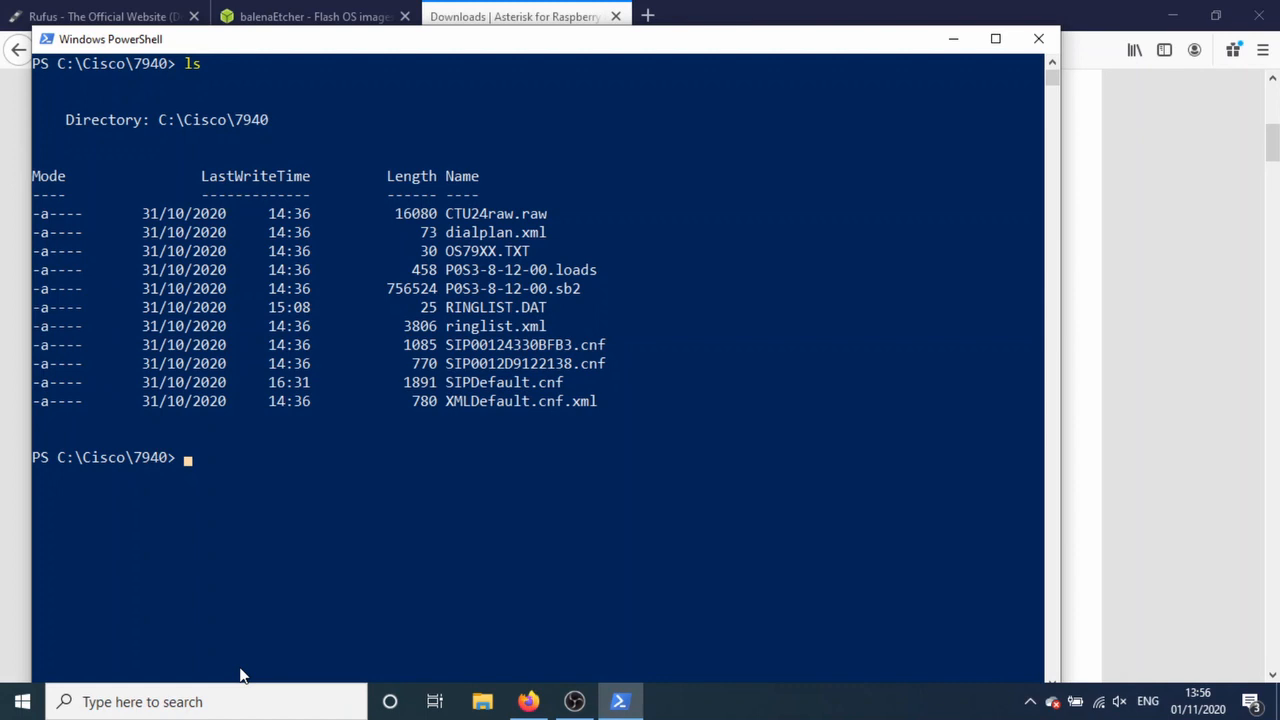
pyautogui.moveTo(430, 148)
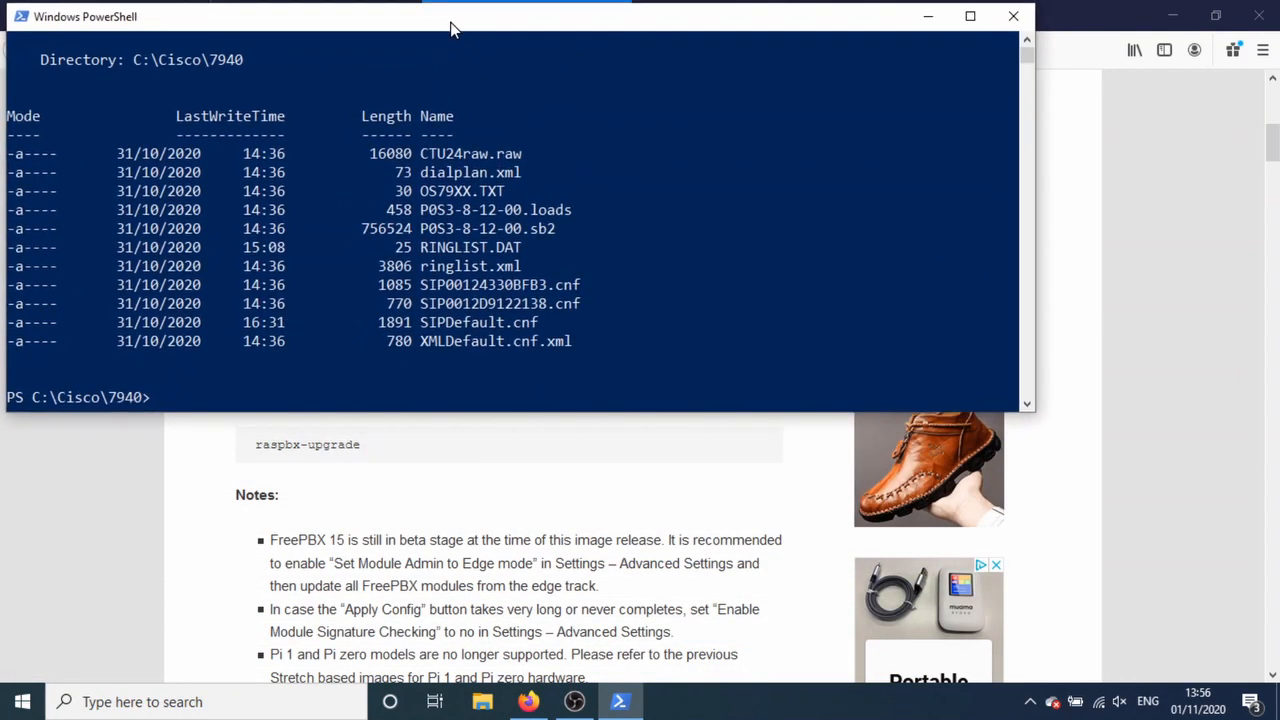
pyautogui.write('putty')
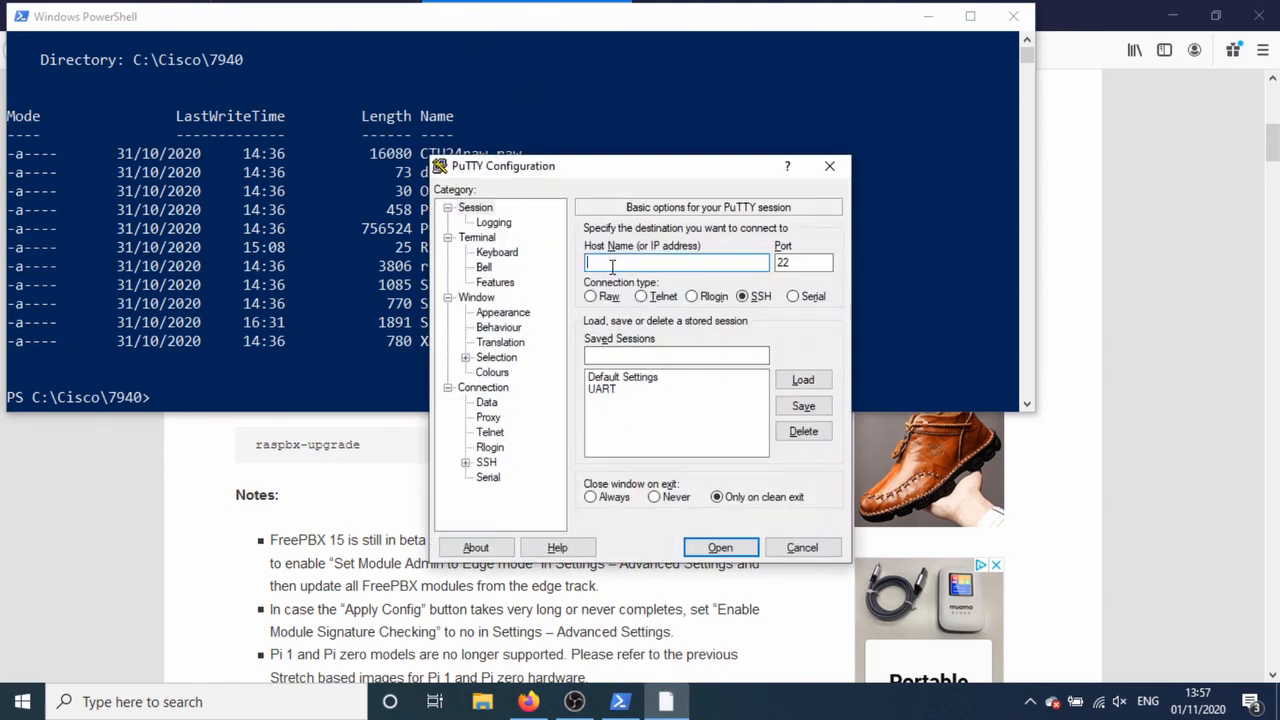
# Step: Connect over SSH on port 22 to the Raspberry Pi at 192.168.1.25
pyautogui.write('192.168.1.')
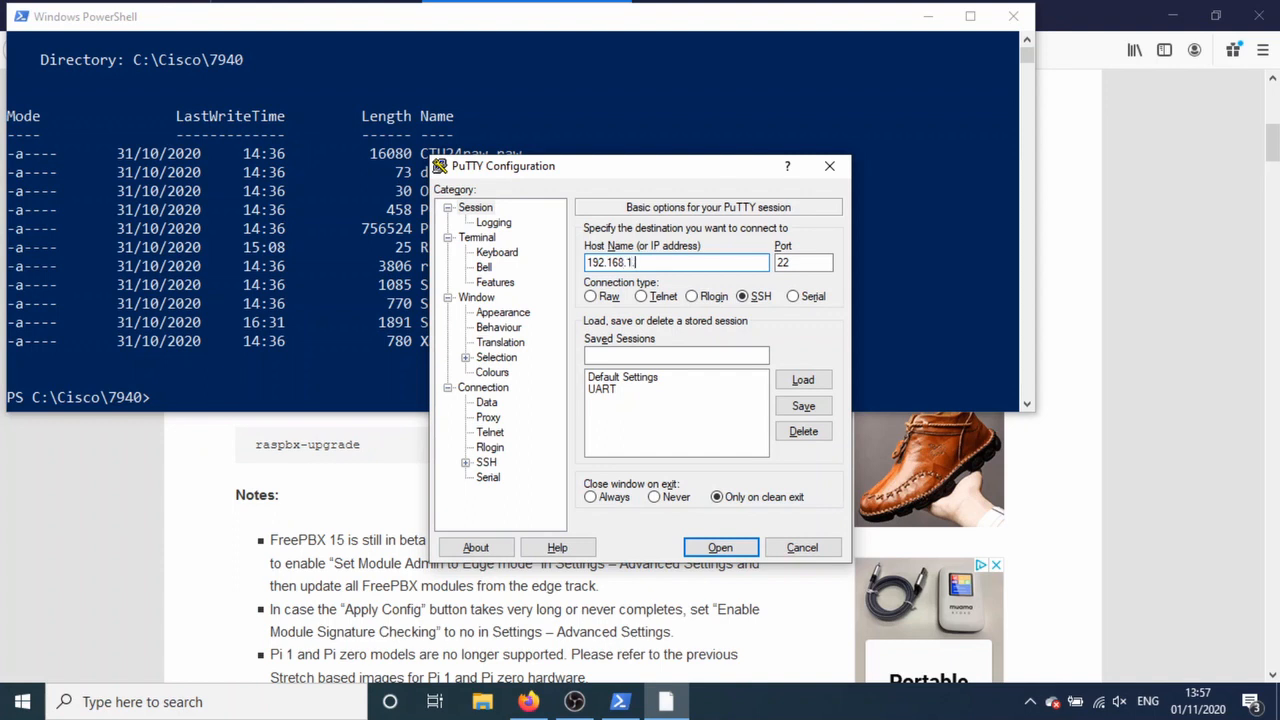
pyautogui.write('25')
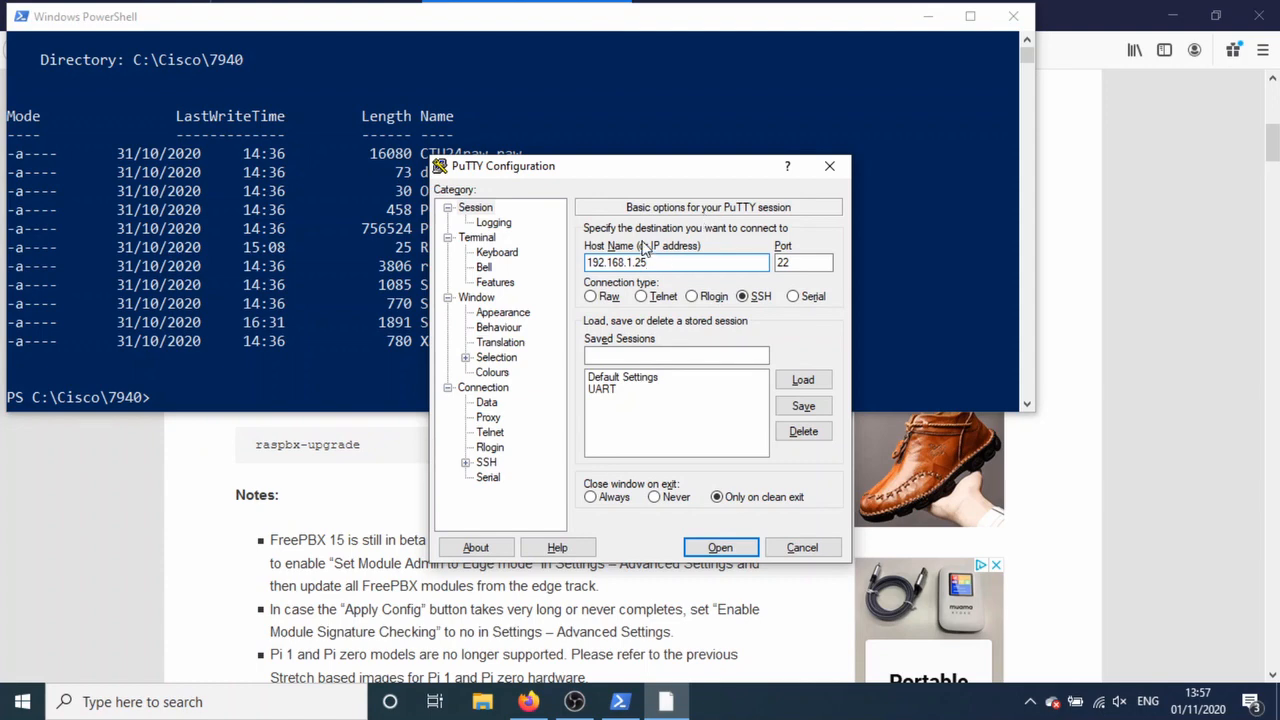
pyautogui.moveTo(657, 261)
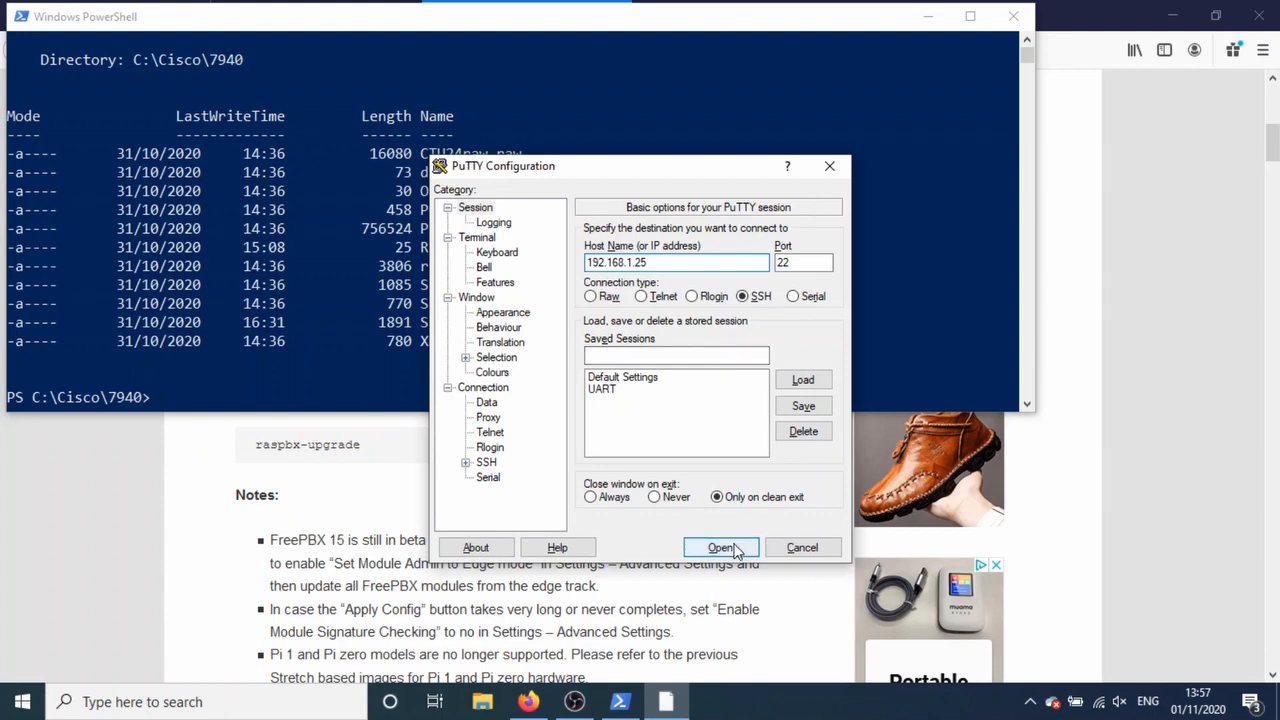
pyautogui.click(720, 547)
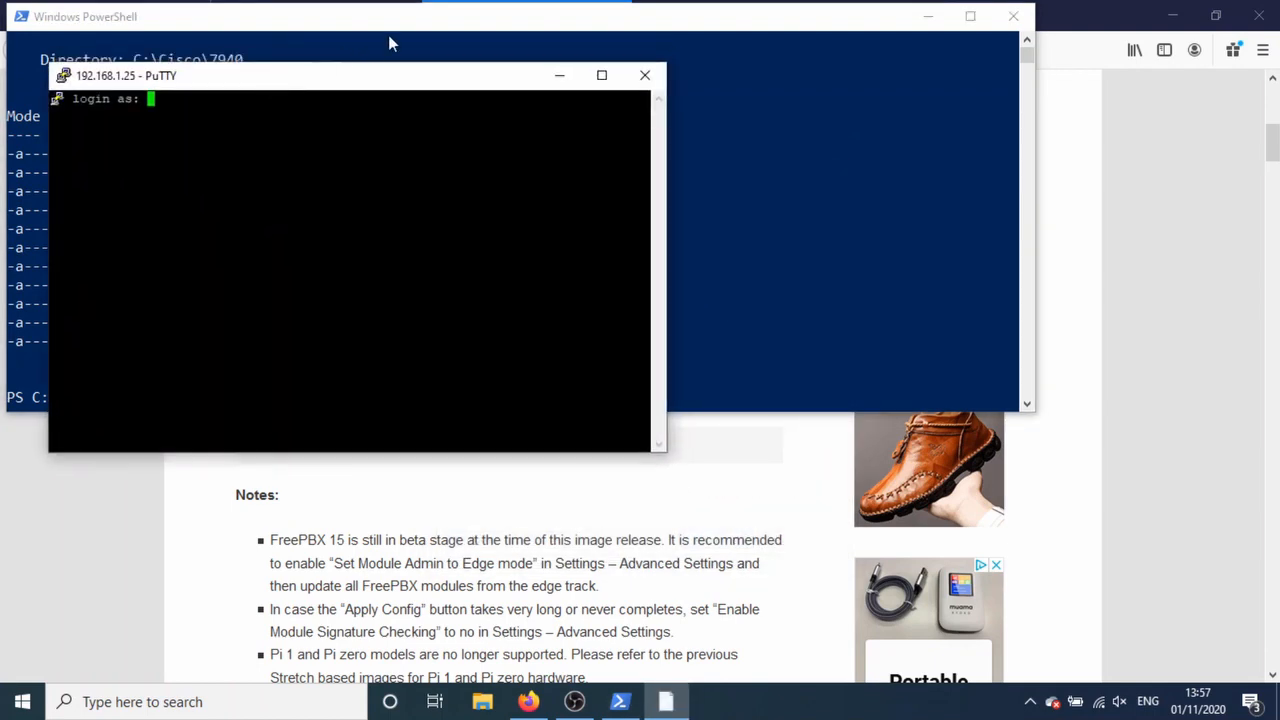
# Step: Log in to RasPBX as root and run ifconfig, showing eth0 at 192.168.1.25
pyautogui.write('root')
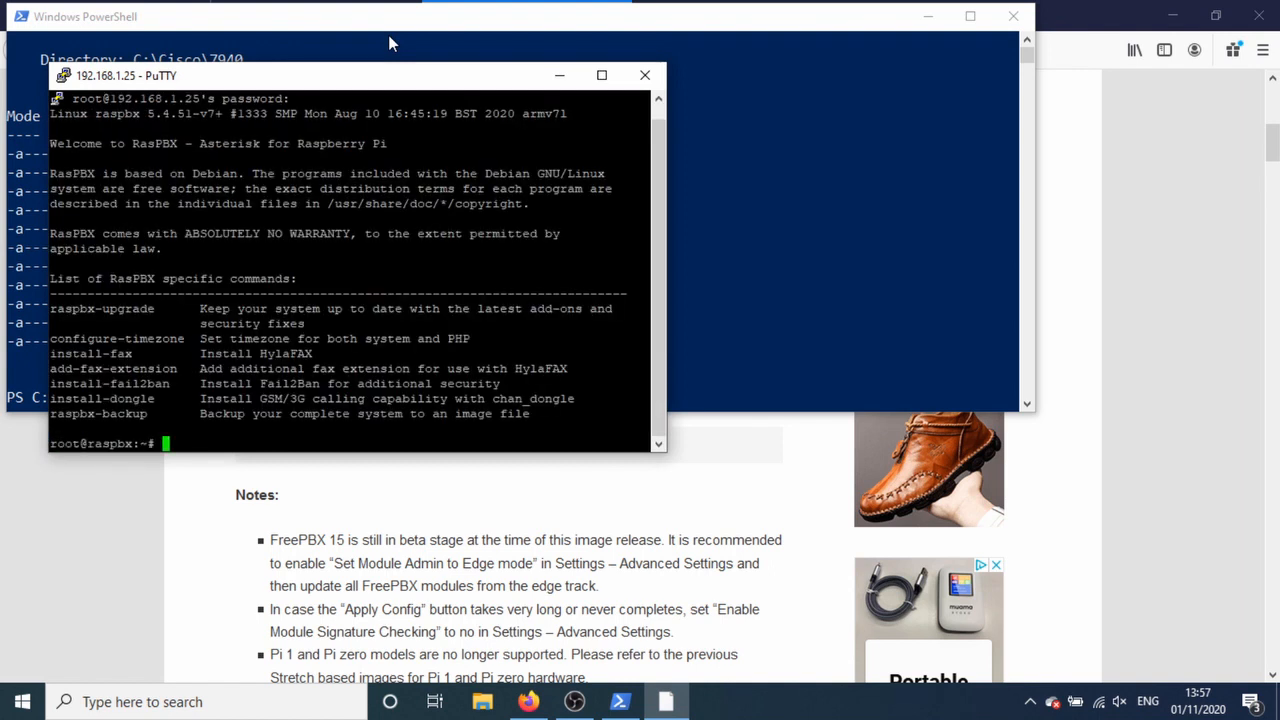
pyautogui.write('if')
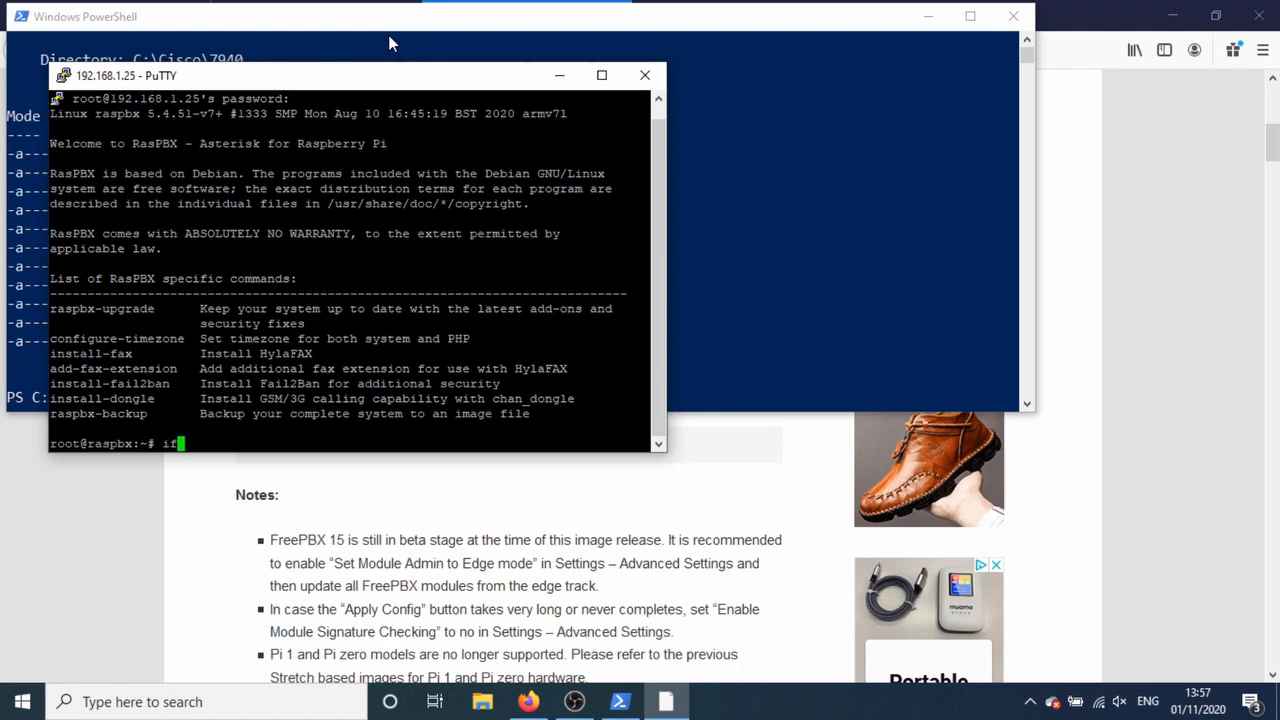
pyautogui.write('config')
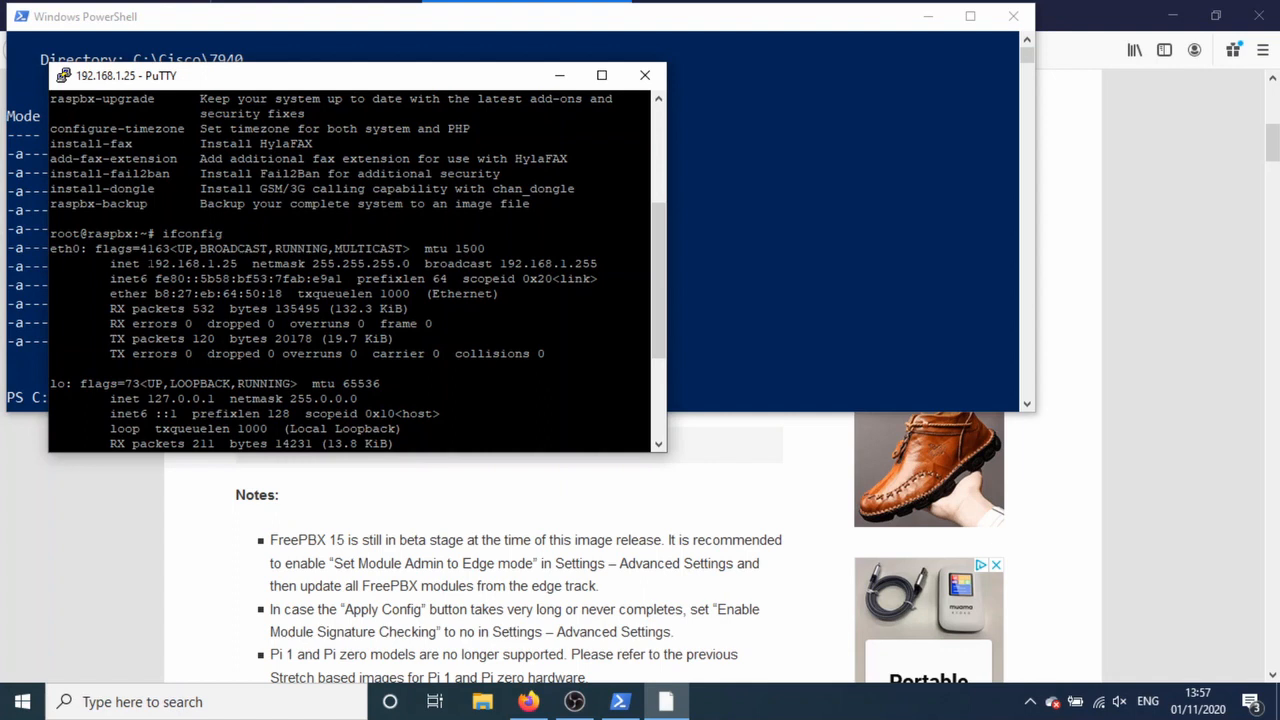
pyautogui.doubleClick(192, 263)
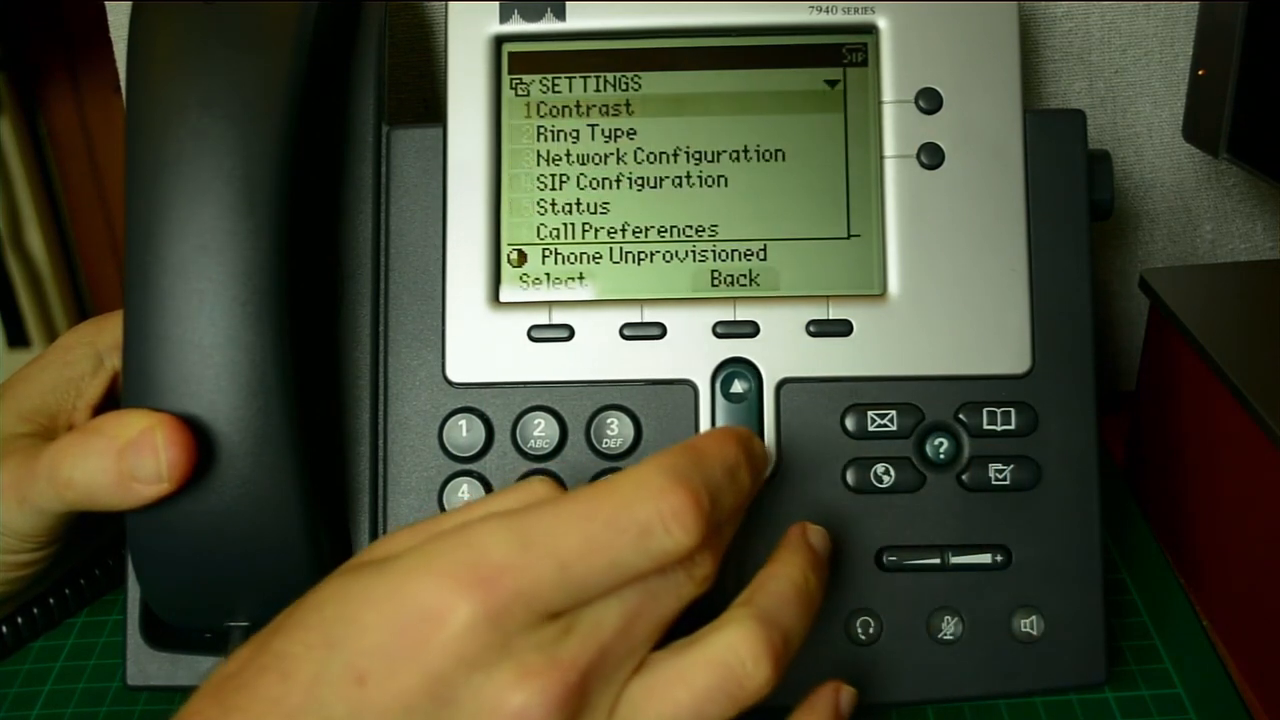
# Step: Read the 7940's Status Messages, including the TFTP server warning, then back out to Status
pyautogui.click(740, 445)
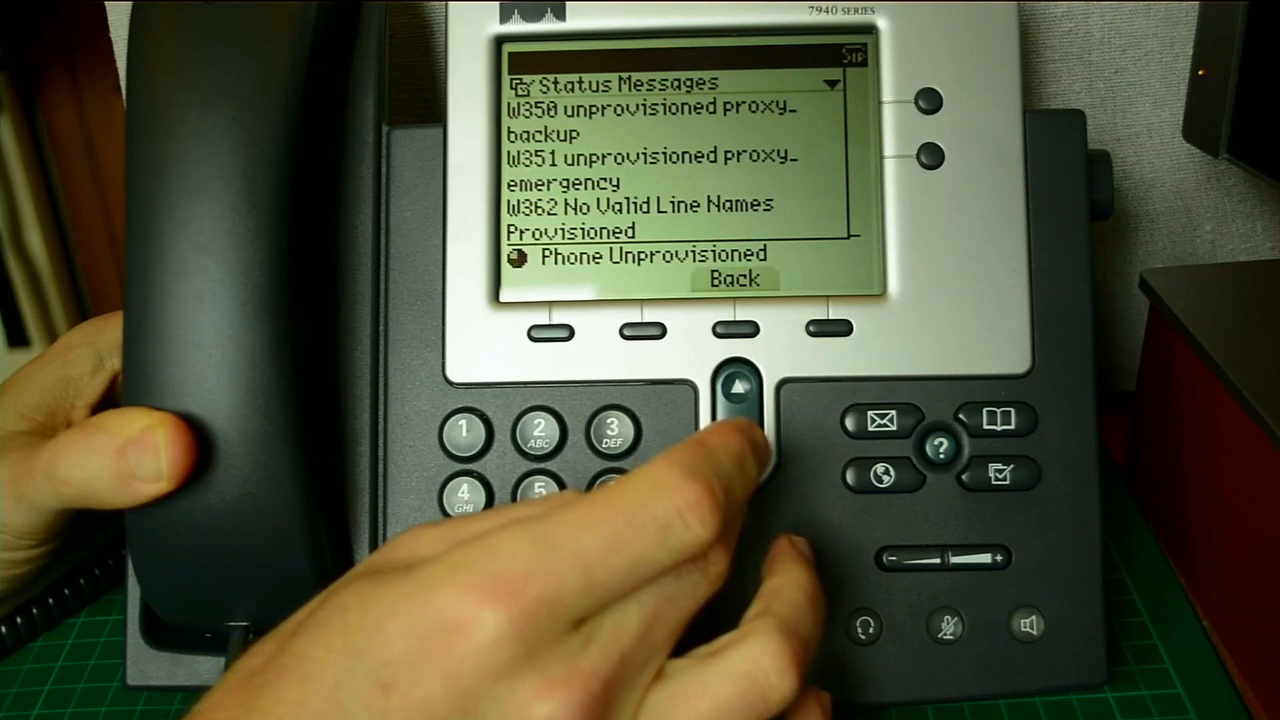
pyautogui.click(735, 388)
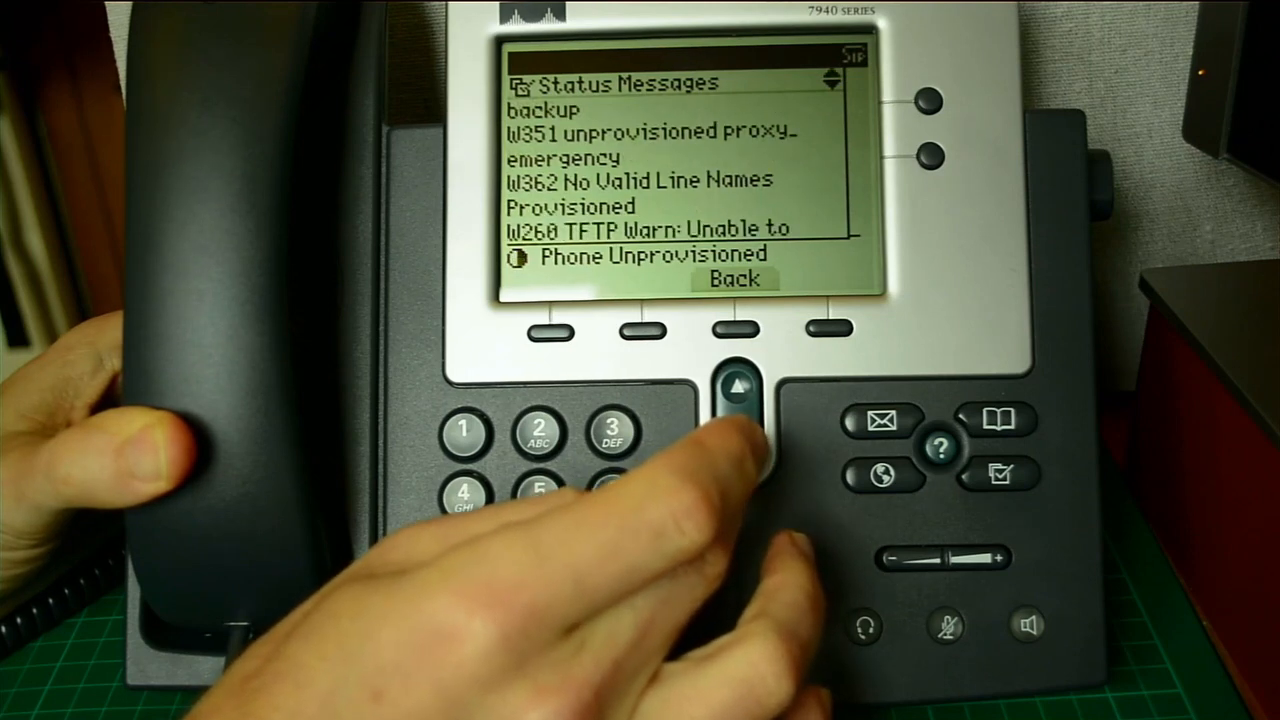
pyautogui.click(740, 390)
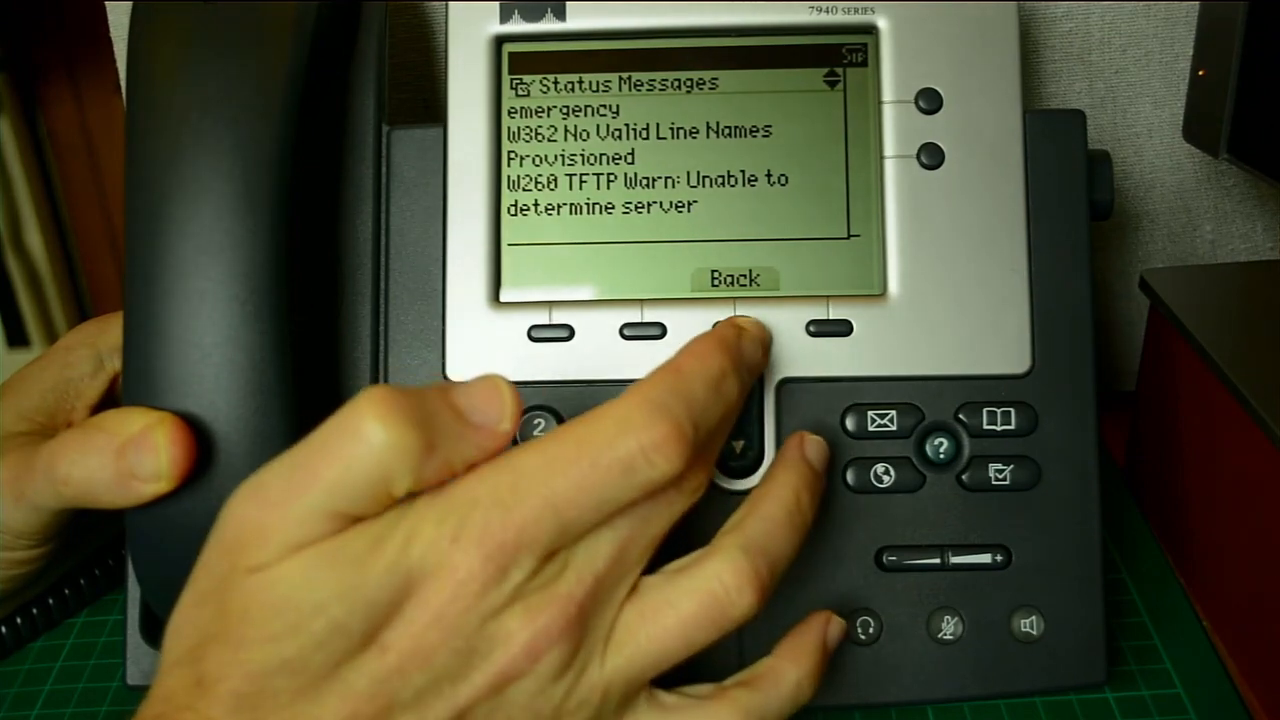
pyautogui.click(738, 388)
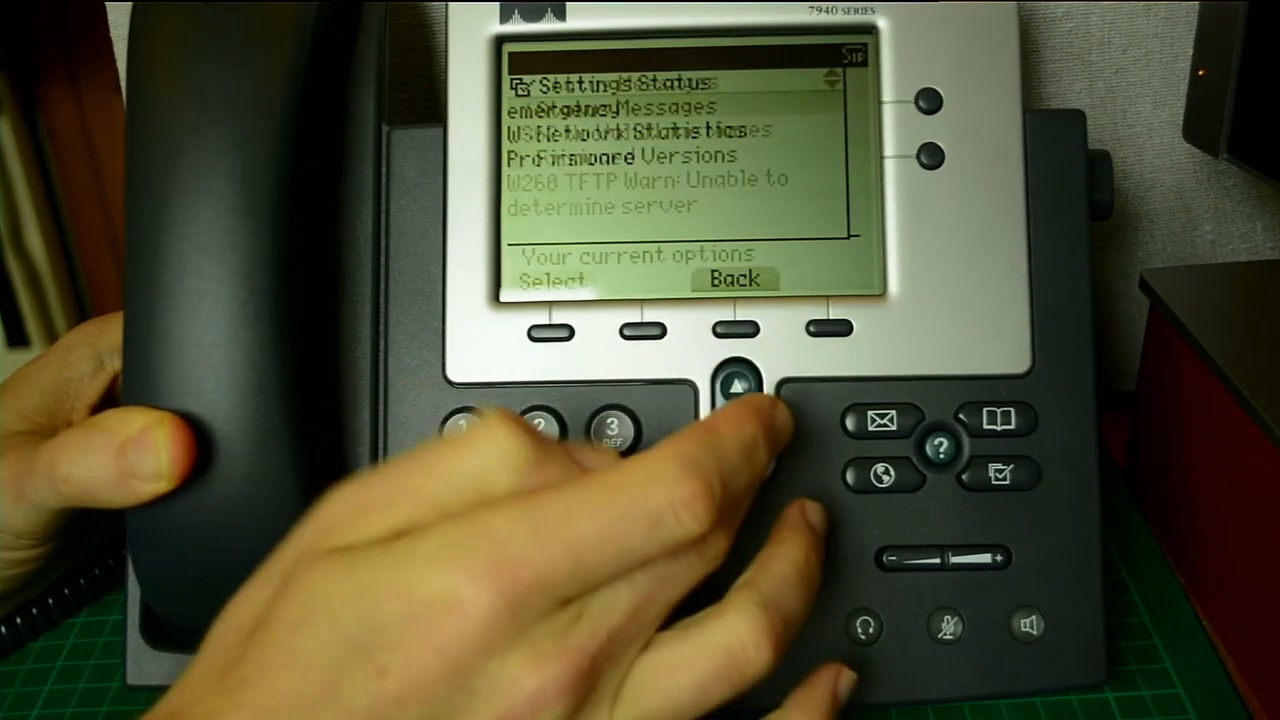
pyautogui.click(738, 388)
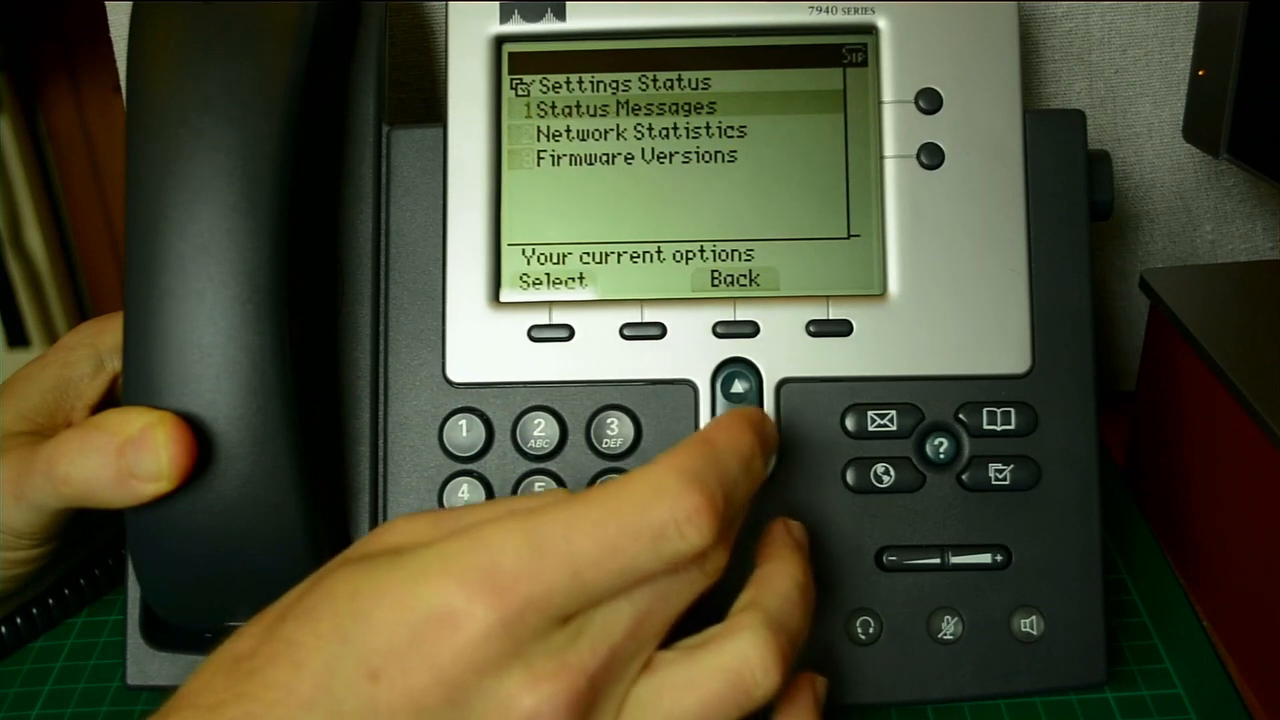